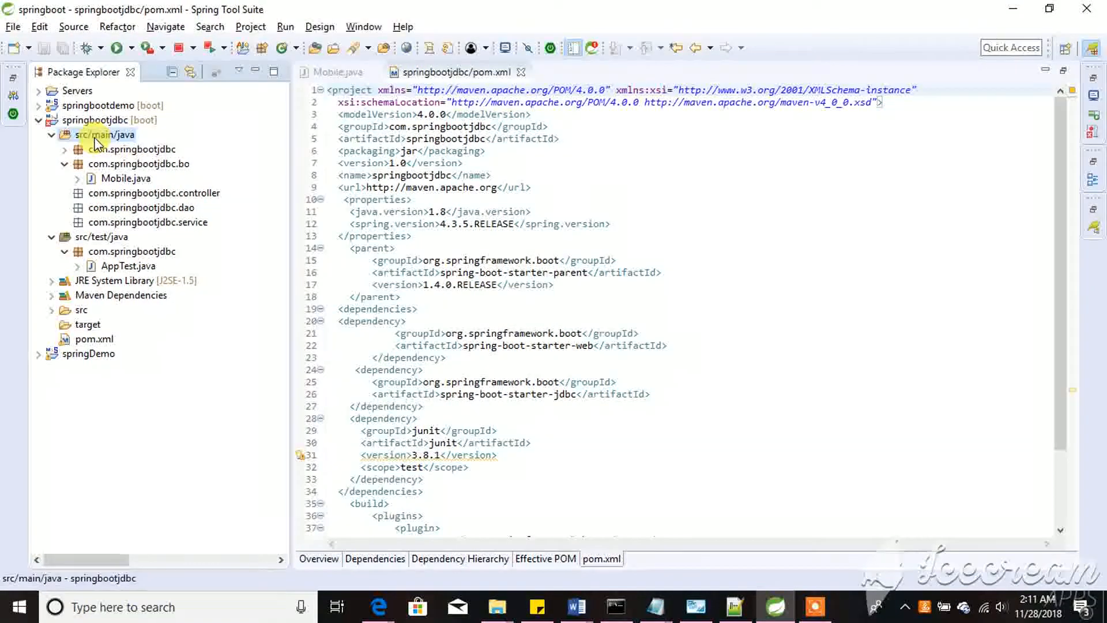
Create an empty application.properties file under src/main/java and begin editing it
{"action": "right_click", "coordinate": [106, 135]}
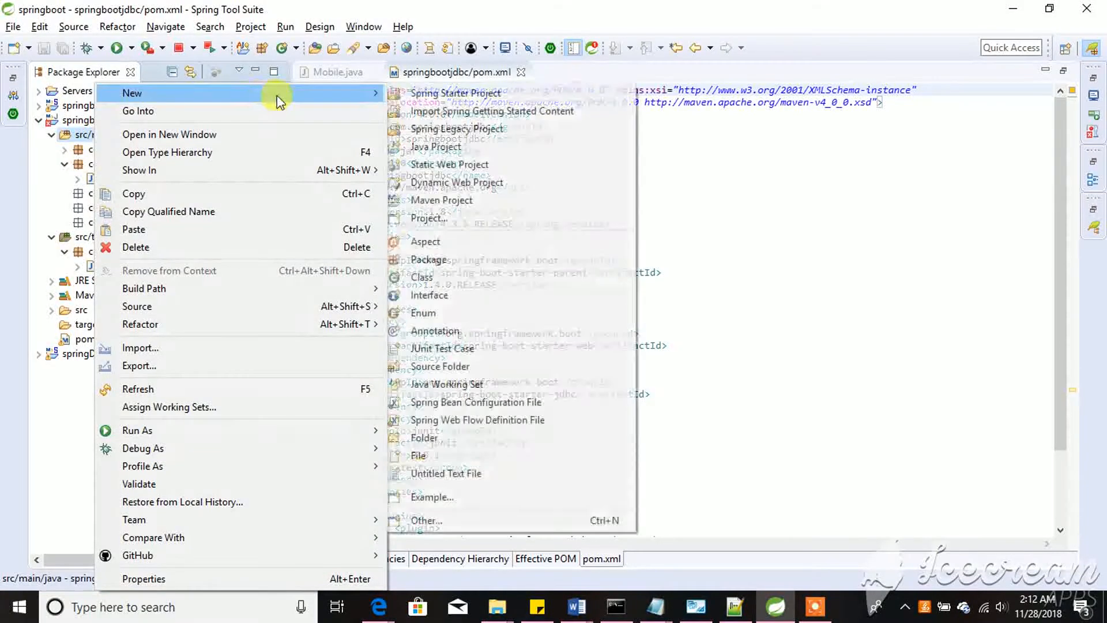
{"action": "mouse_move", "coordinate": [432, 438]}
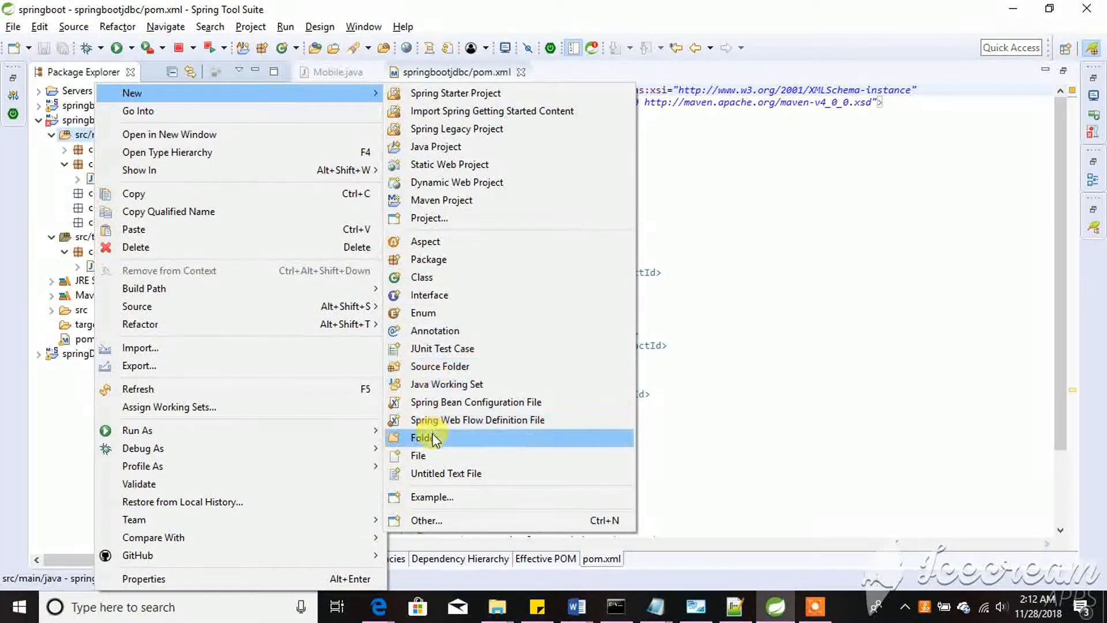
{"action": "left_click", "coordinate": [417, 456]}
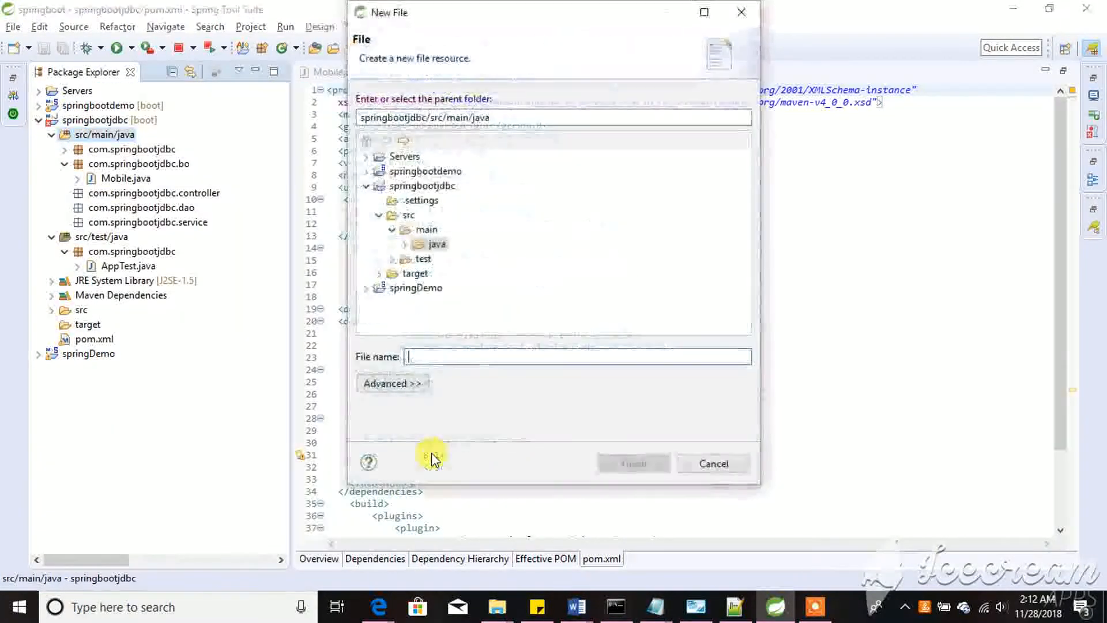
{"action": "type", "text": "a"}
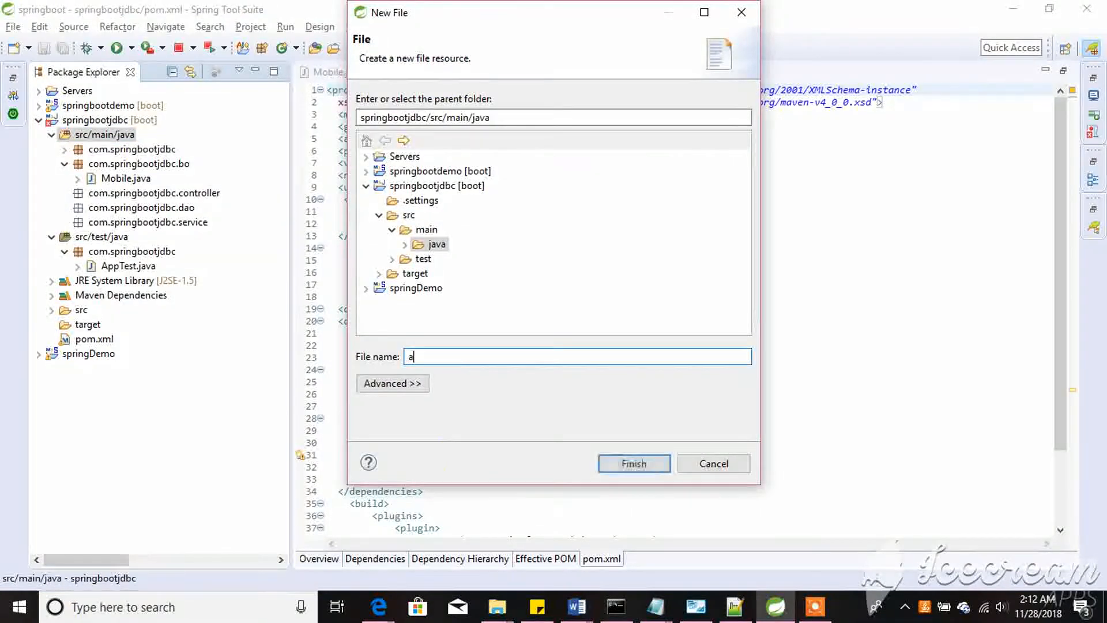
{"action": "type", "text": "pplication.properties"}
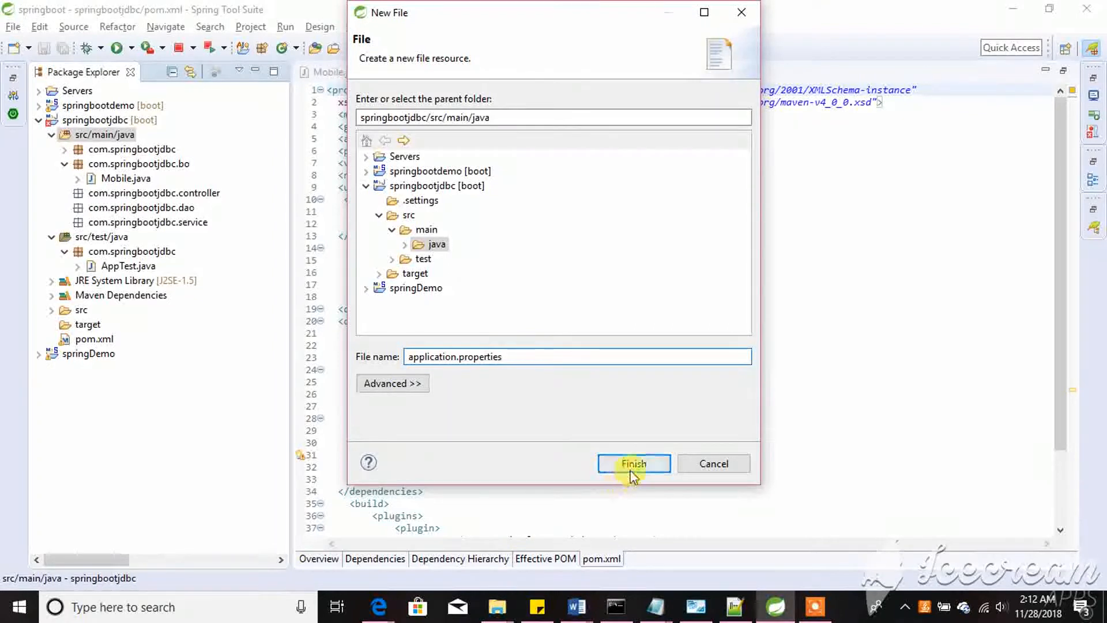
{"action": "left_click", "coordinate": [633, 463]}
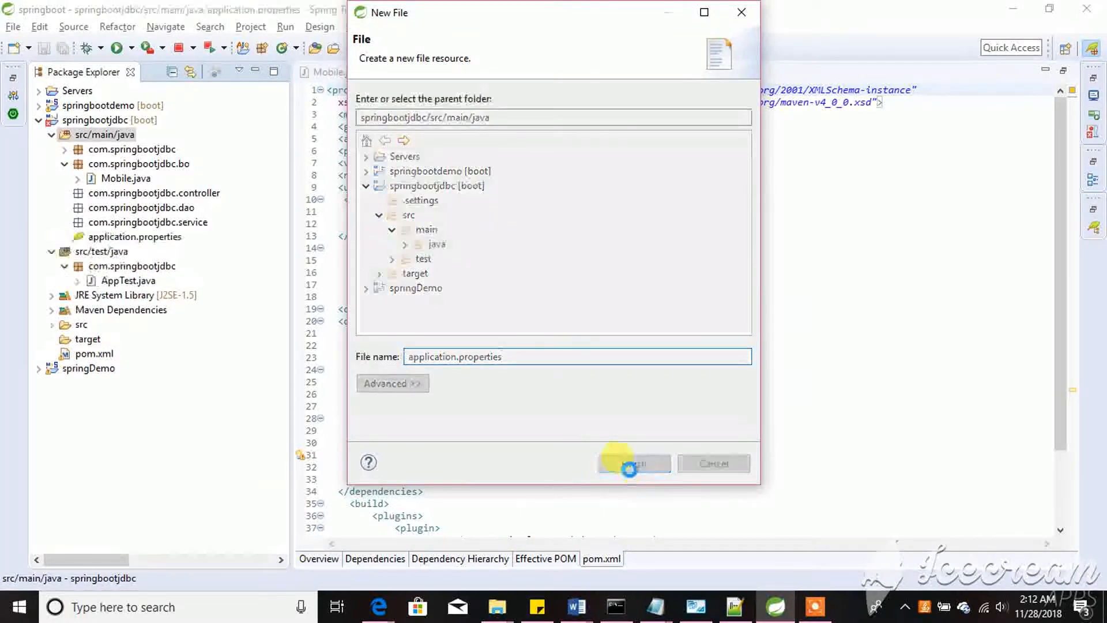
{"action": "left_click", "coordinate": [631, 462]}
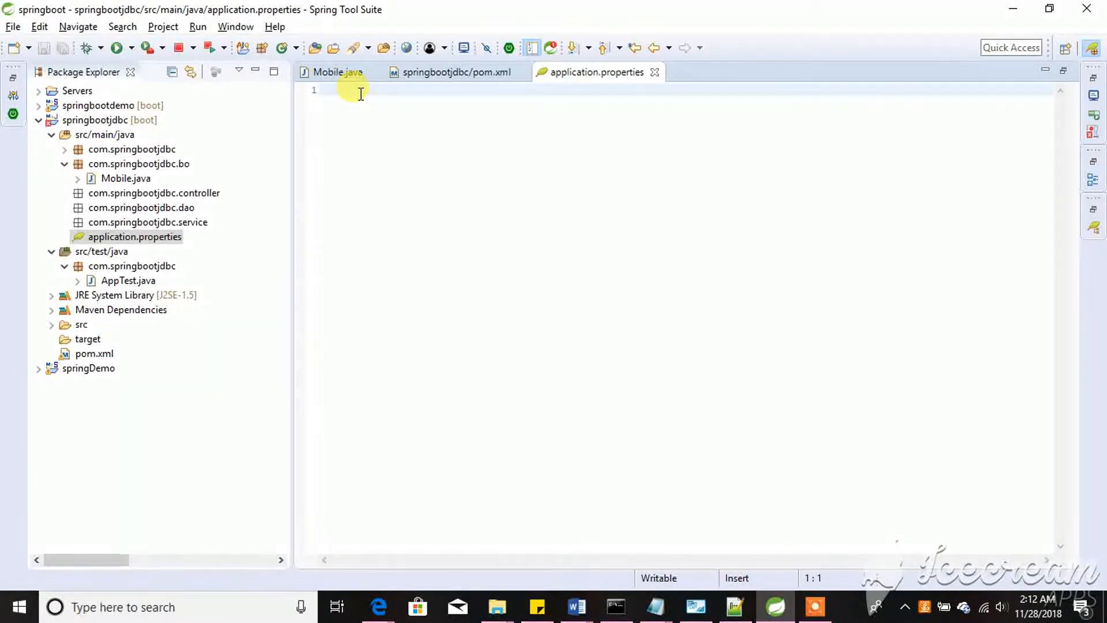
Start the first property line with the key spring.datasource.url=
{"action": "type", "text": "spring"}
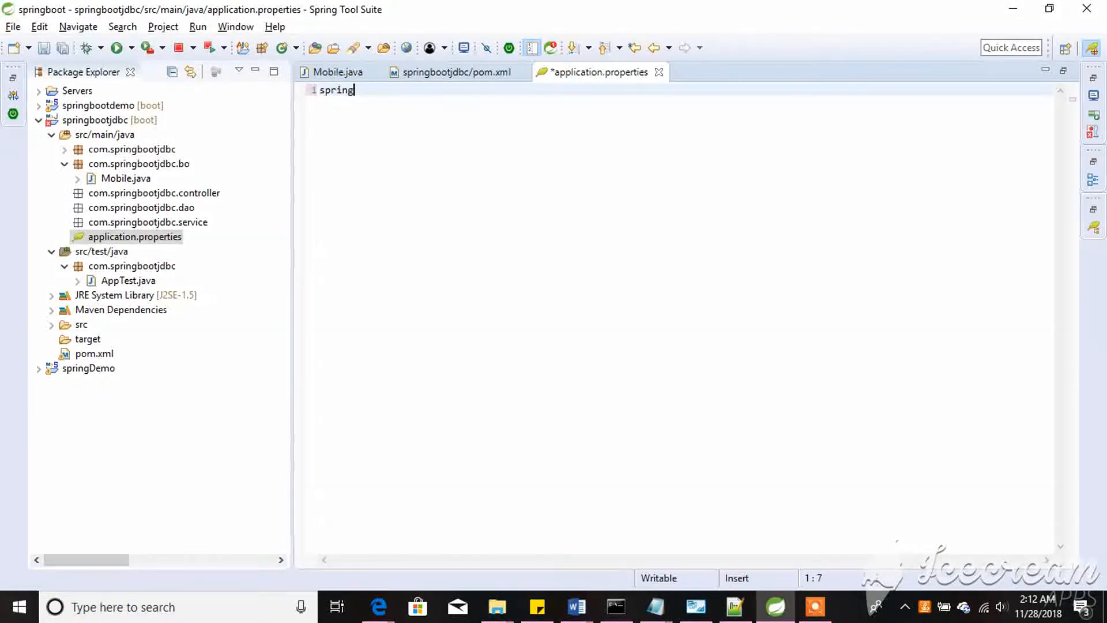
{"action": "type", "text": ".data"}
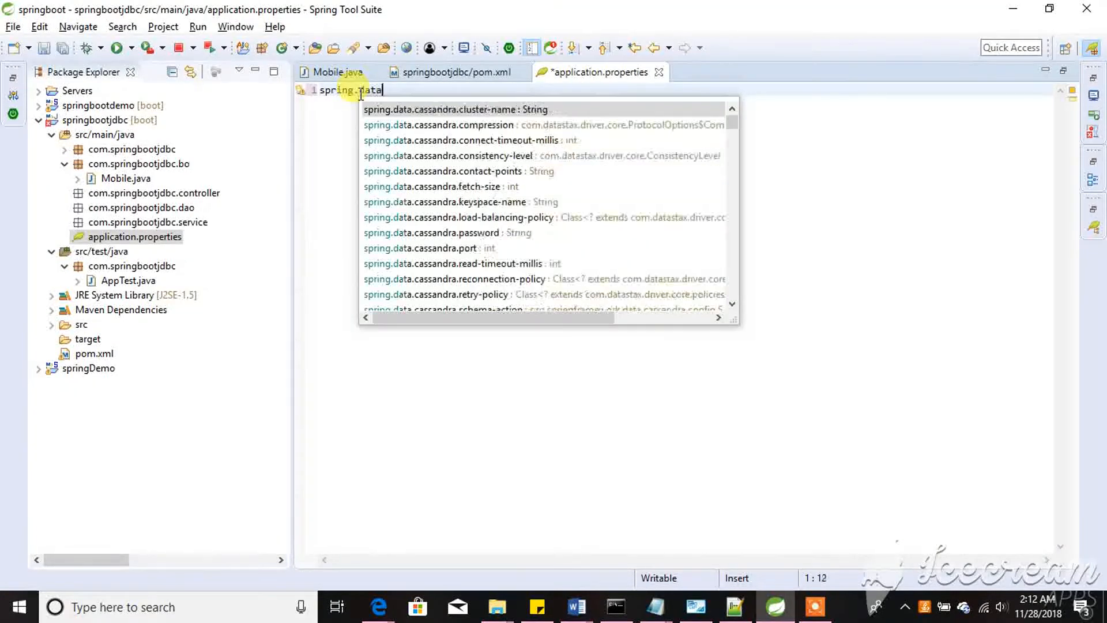
{"action": "type", "text": "sou"}
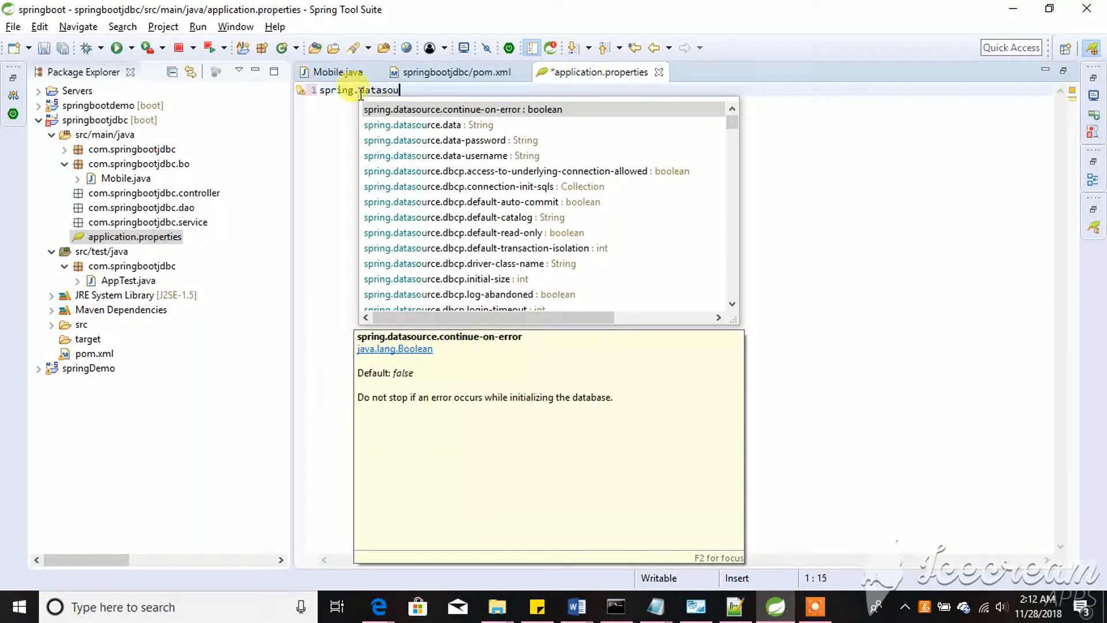
{"action": "type", "text": "rce"}
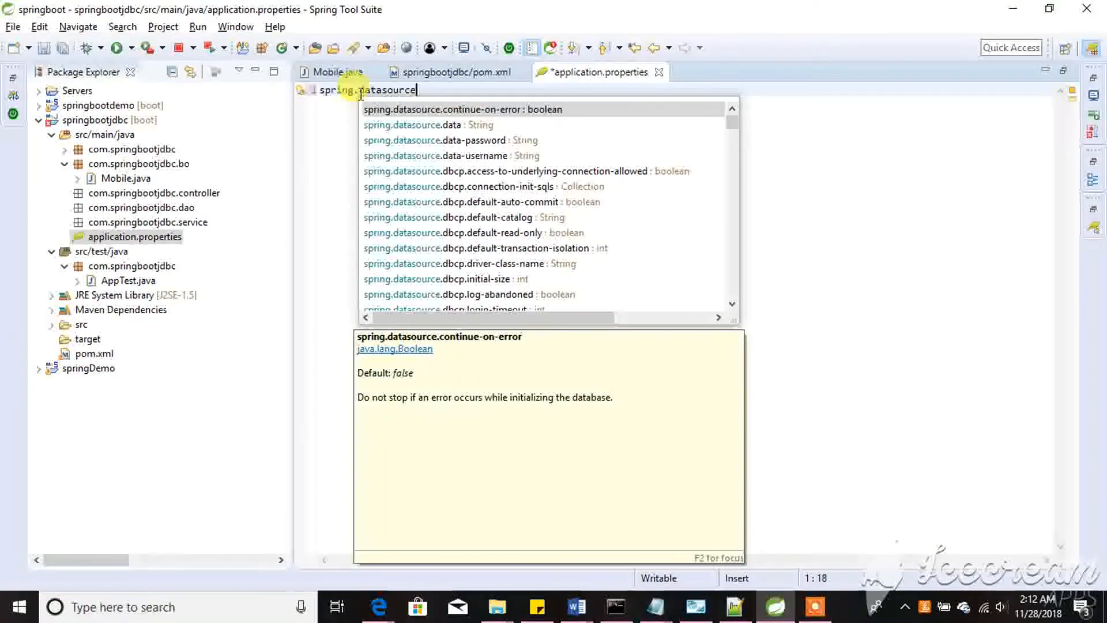
{"action": "type", "text": "."}
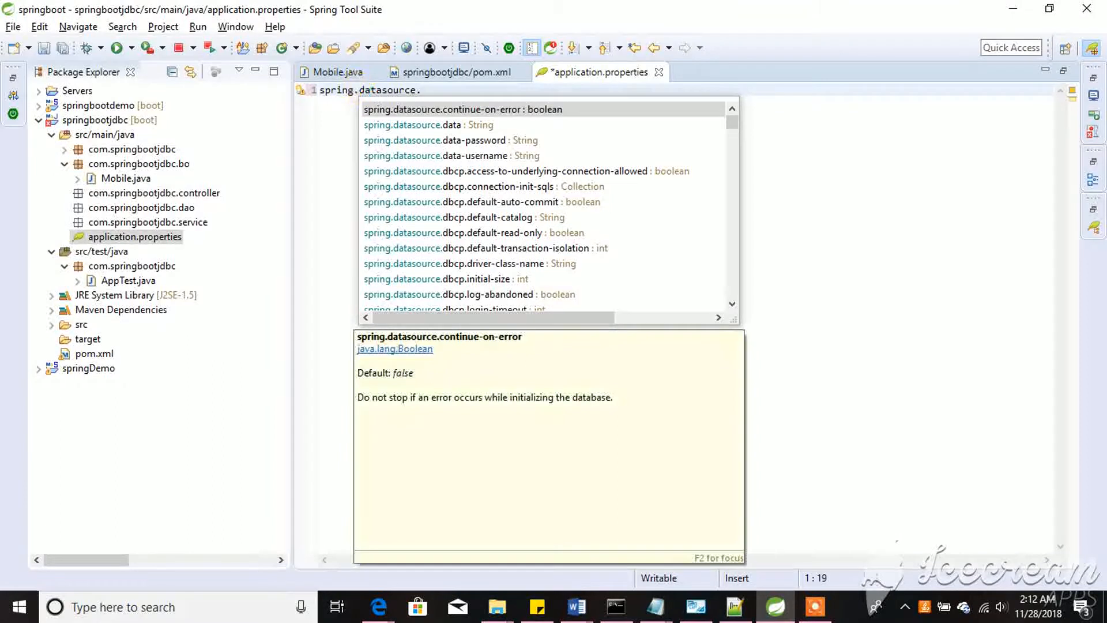
{"action": "type", "text": "url"}
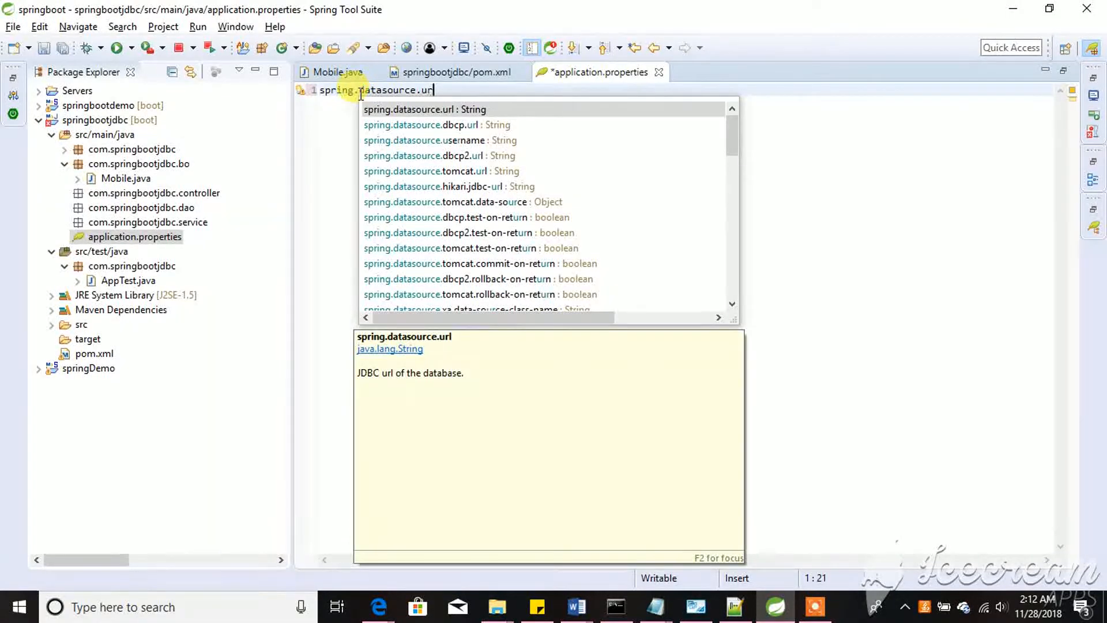
{"action": "type", "text": "="}
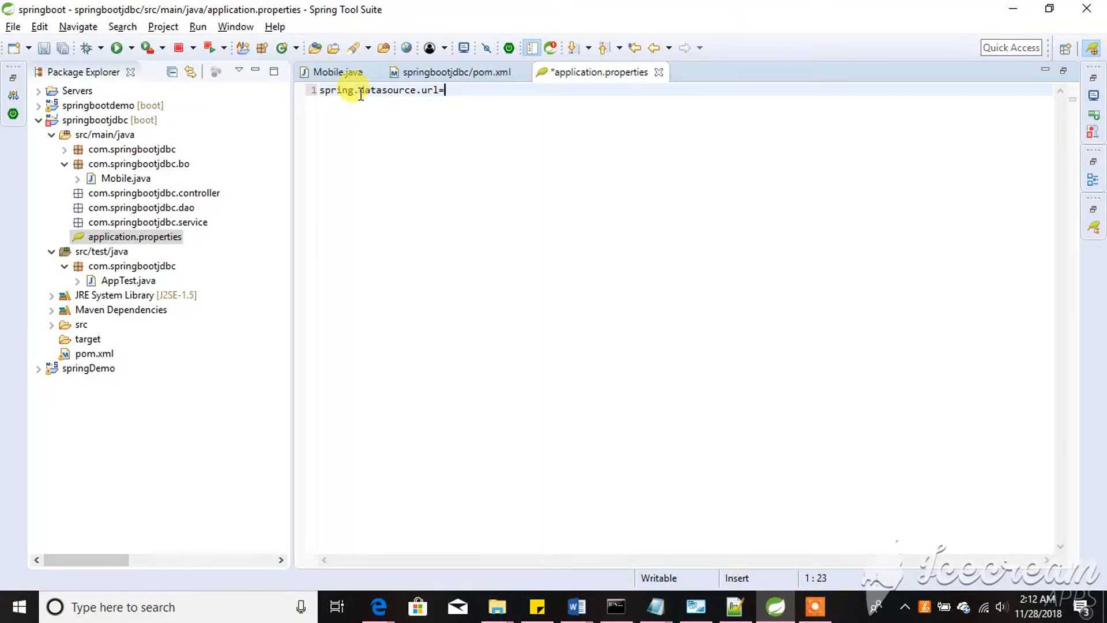
Complete the value as jdbc:mysql://localhost:3306/mobileapp
{"action": "type", "text": "jdb"}
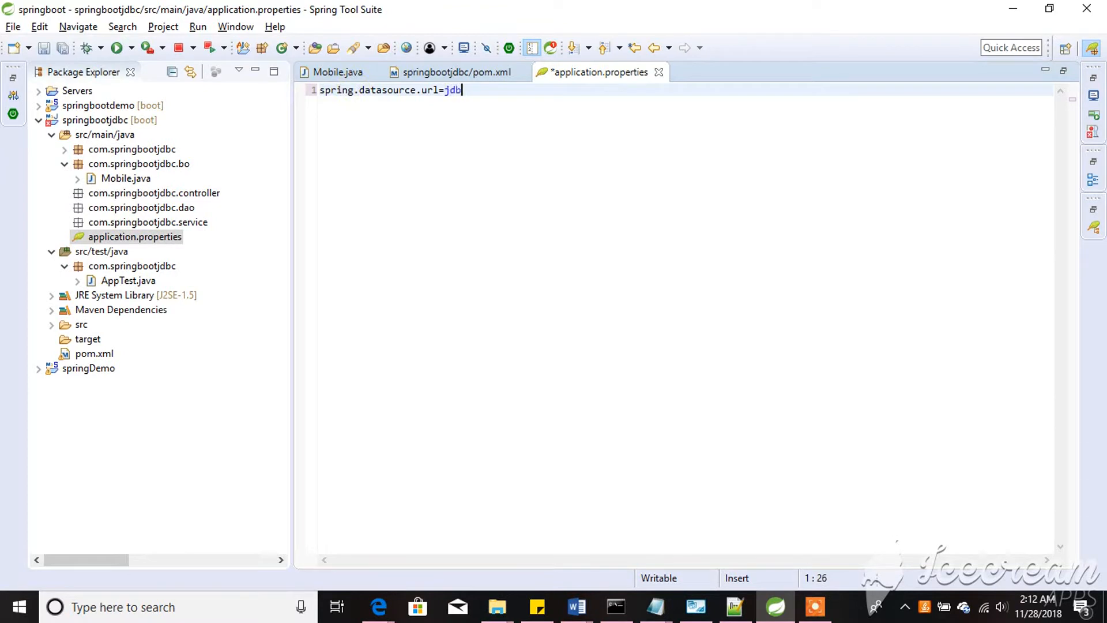
{"action": "type", "text": ":"}
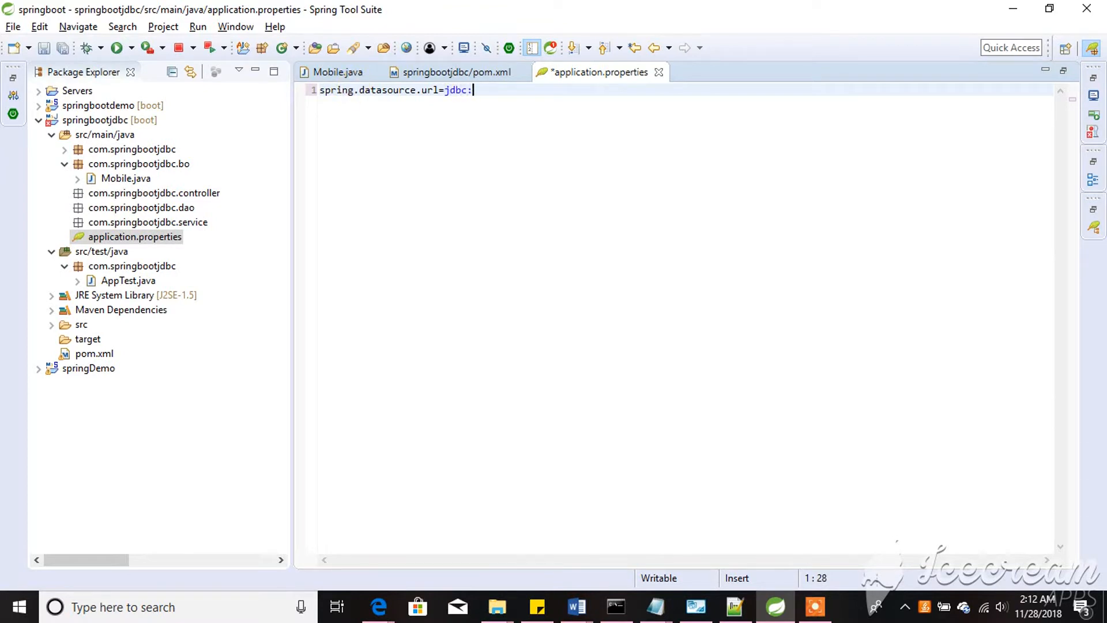
{"action": "type", "text": "mysq"}
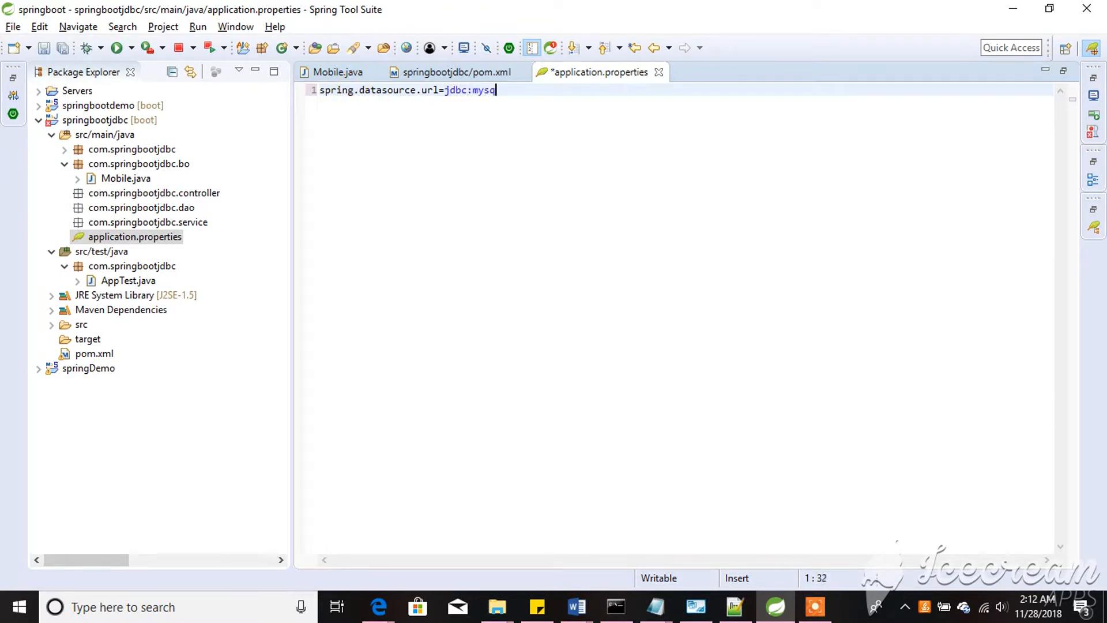
{"action": "type", "text": "l://"}
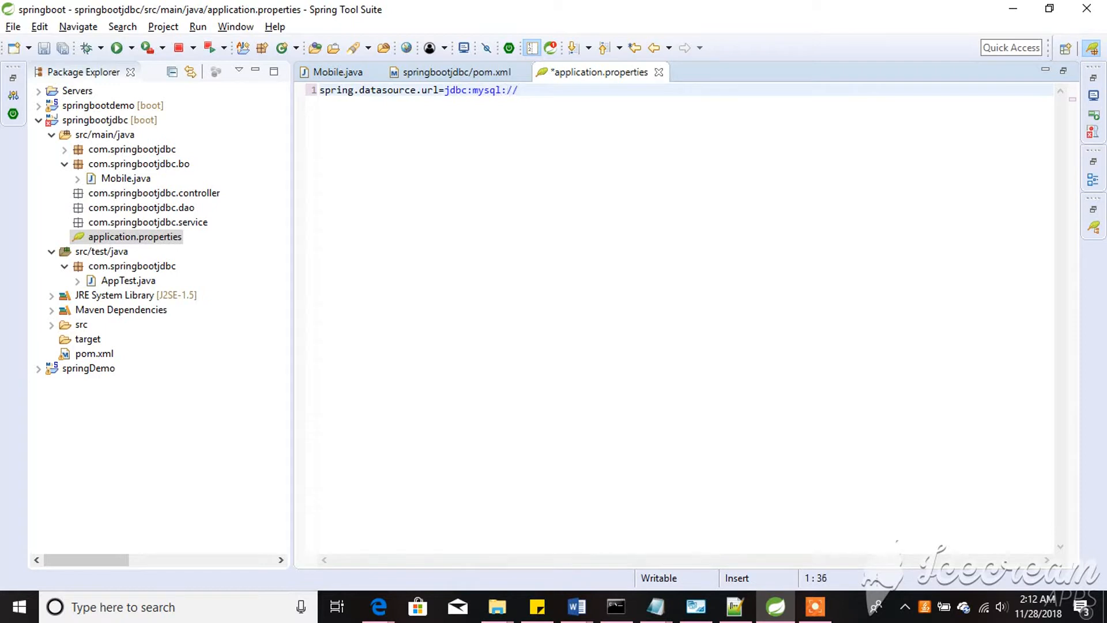
{"action": "type", "text": "localhos"}
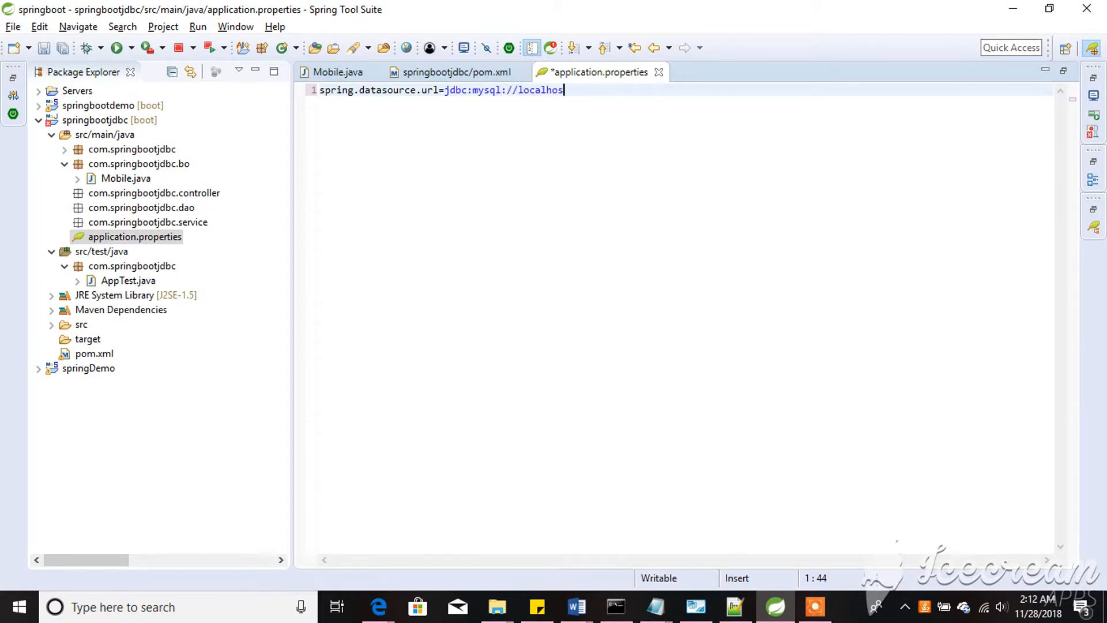
{"action": "type", "text": "t:"}
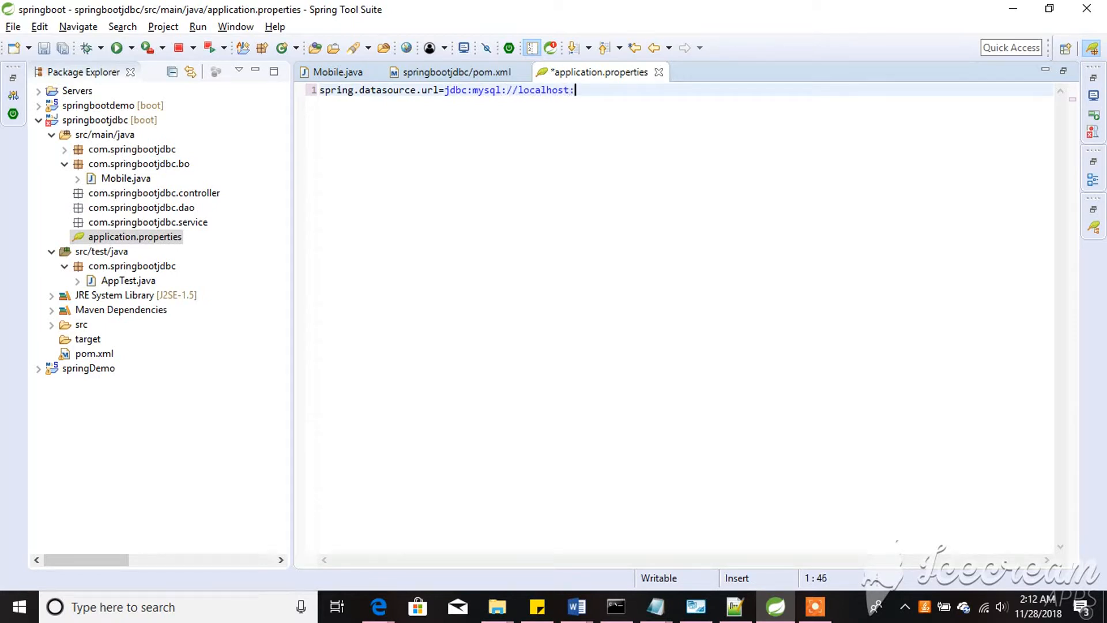
{"action": "type", "text": "3306"}
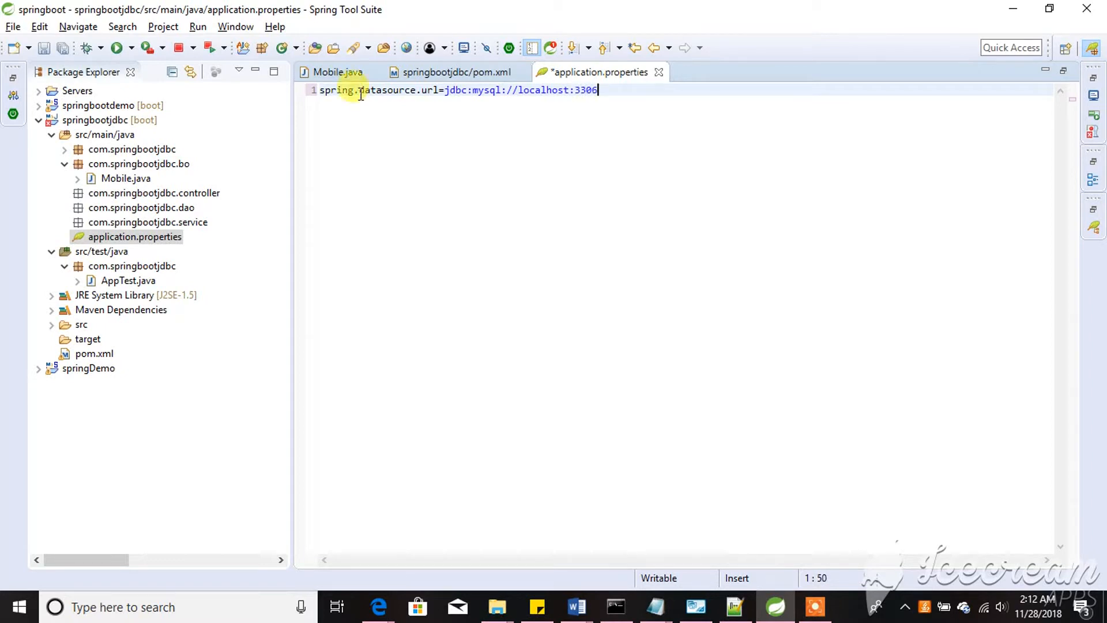
{"action": "type", "text": "/"}
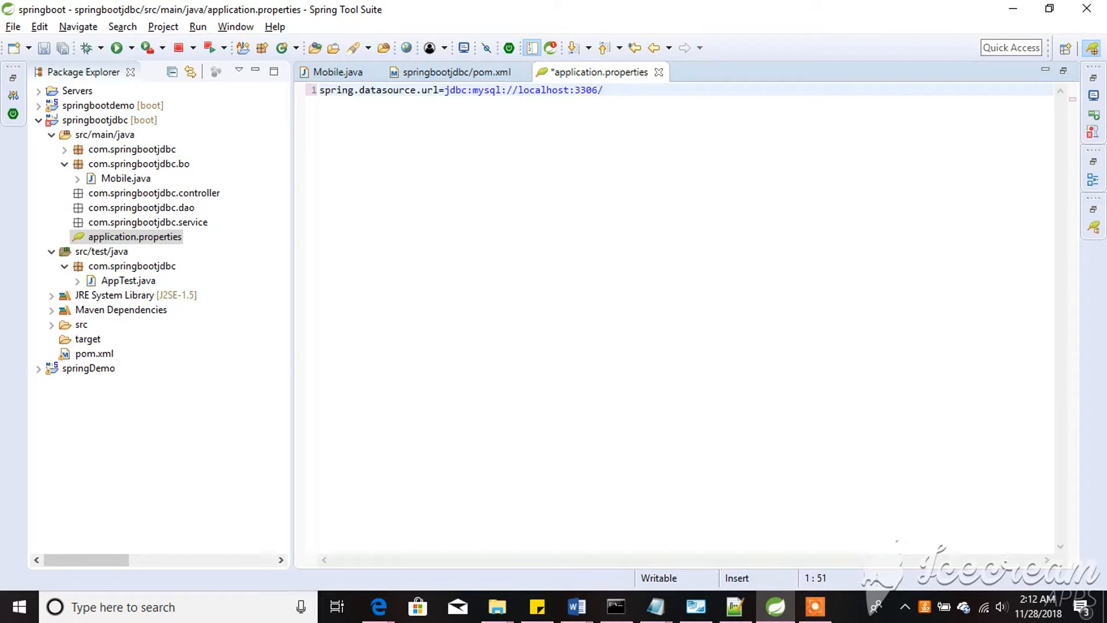
{"action": "type", "text": "mobi"}
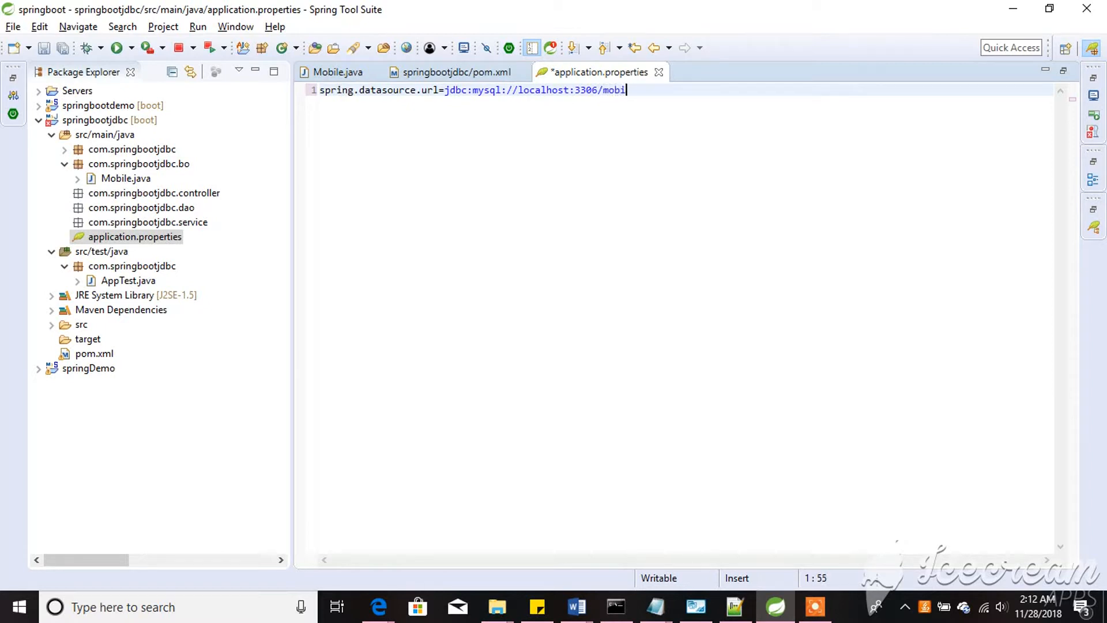
{"action": "type", "text": "app"}
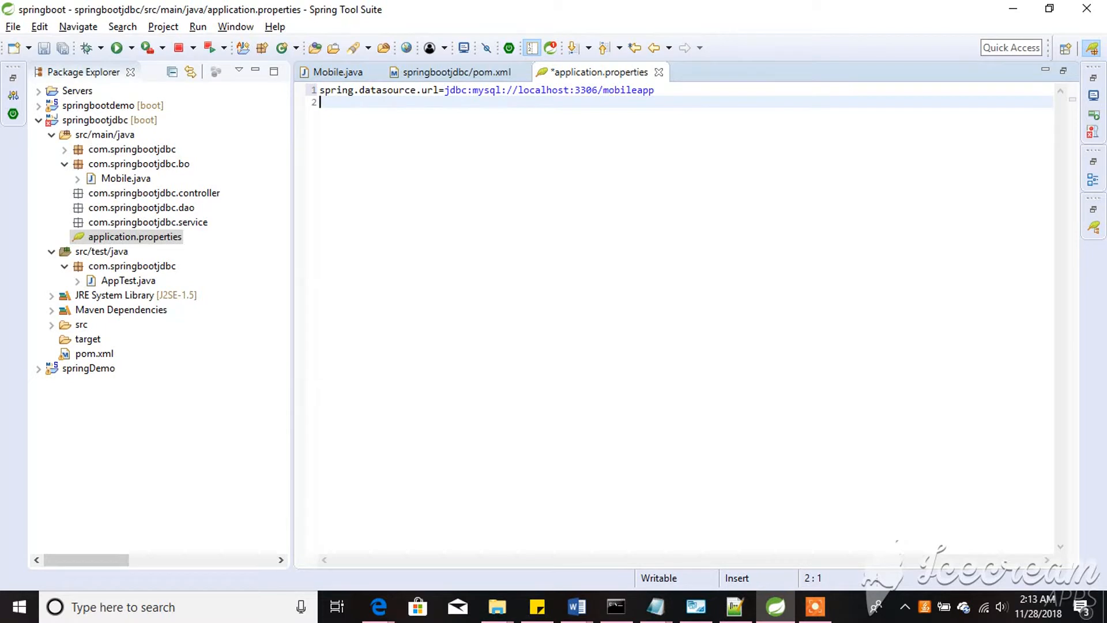
Add spring.datasource.username=root using the content-assist property suggestion
{"action": "type", "text": "spring"}
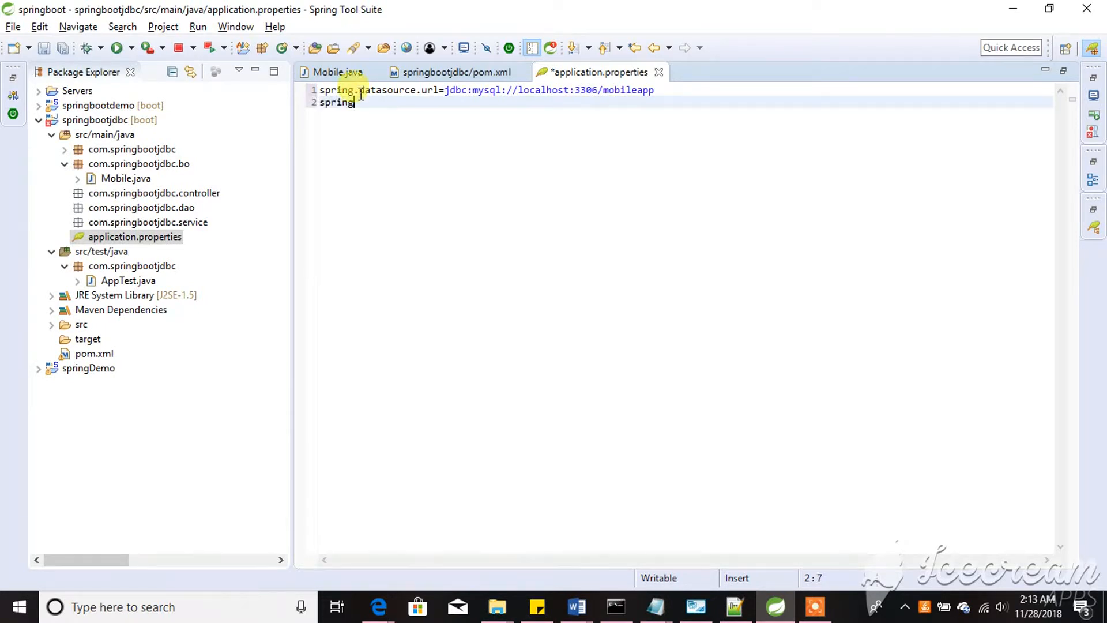
{"action": "type", "text": ".data"}
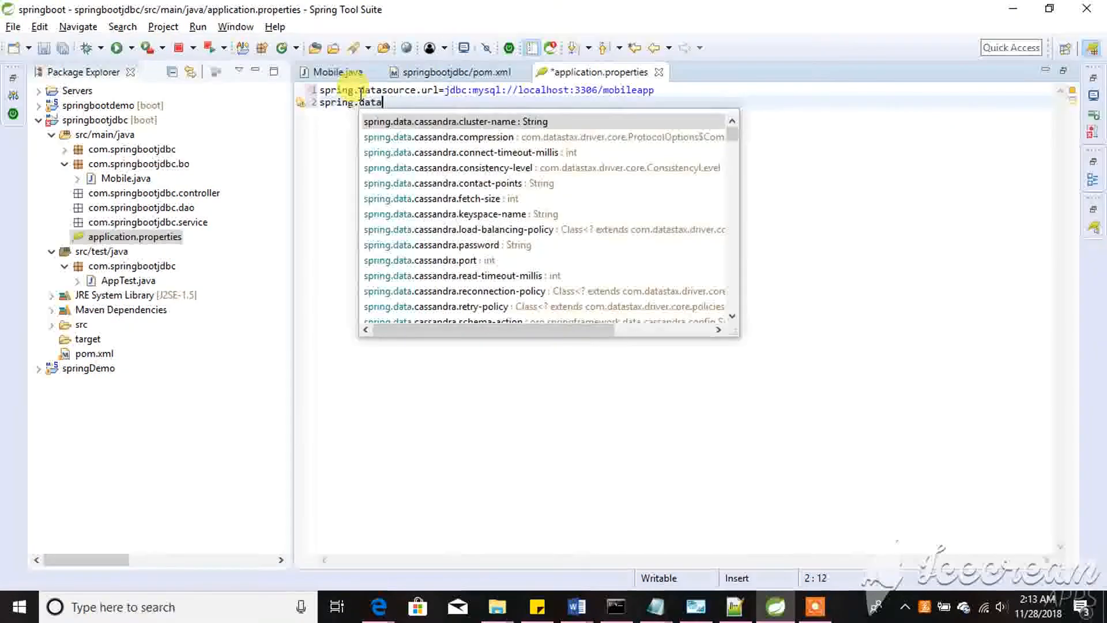
{"action": "type", "text": "source"}
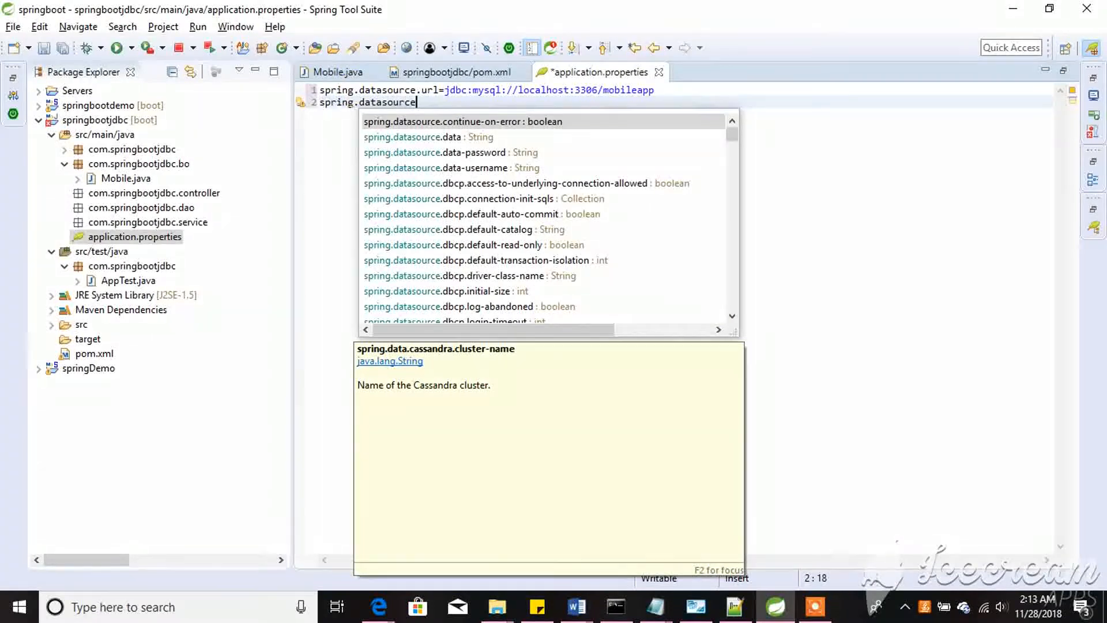
{"action": "mouse_move", "coordinate": [414, 134]}
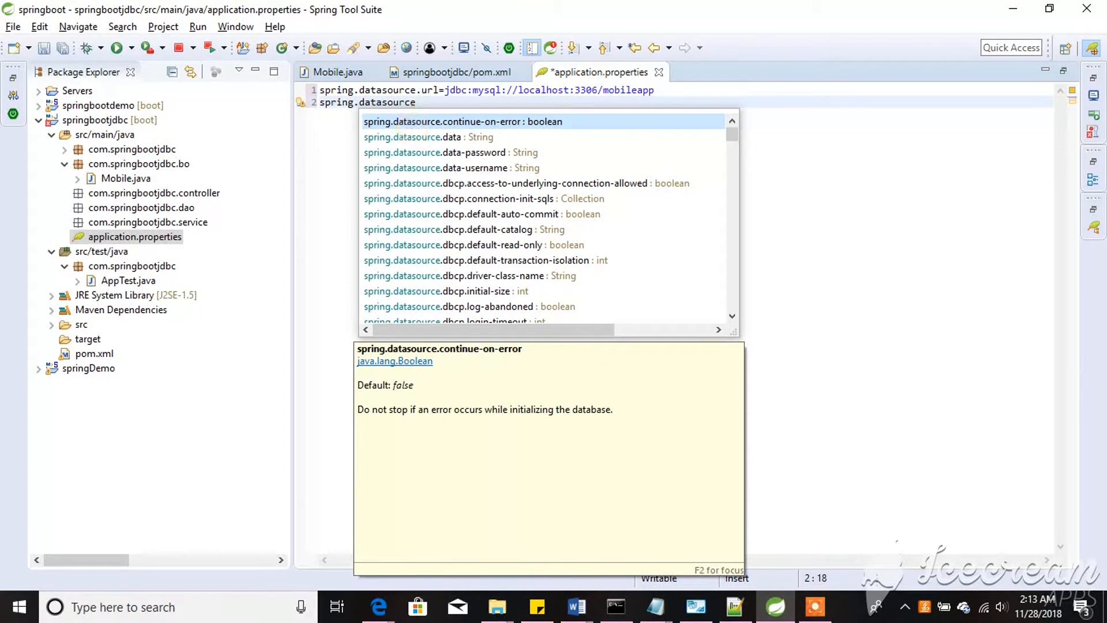
{"action": "type", "text": "us"}
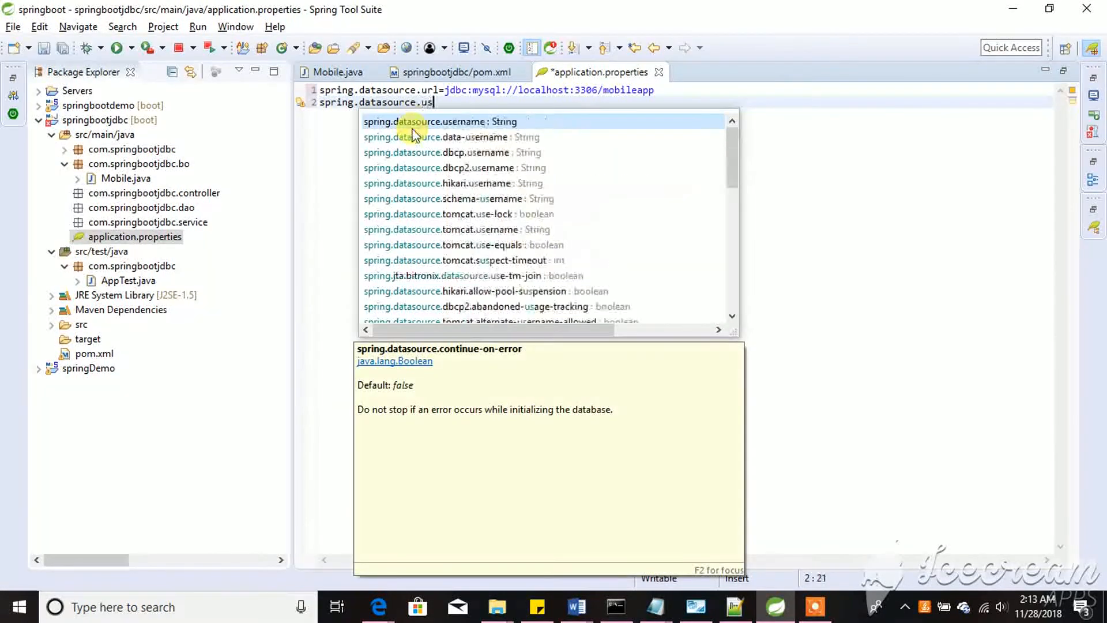
{"action": "left_click", "coordinate": [440, 121]}
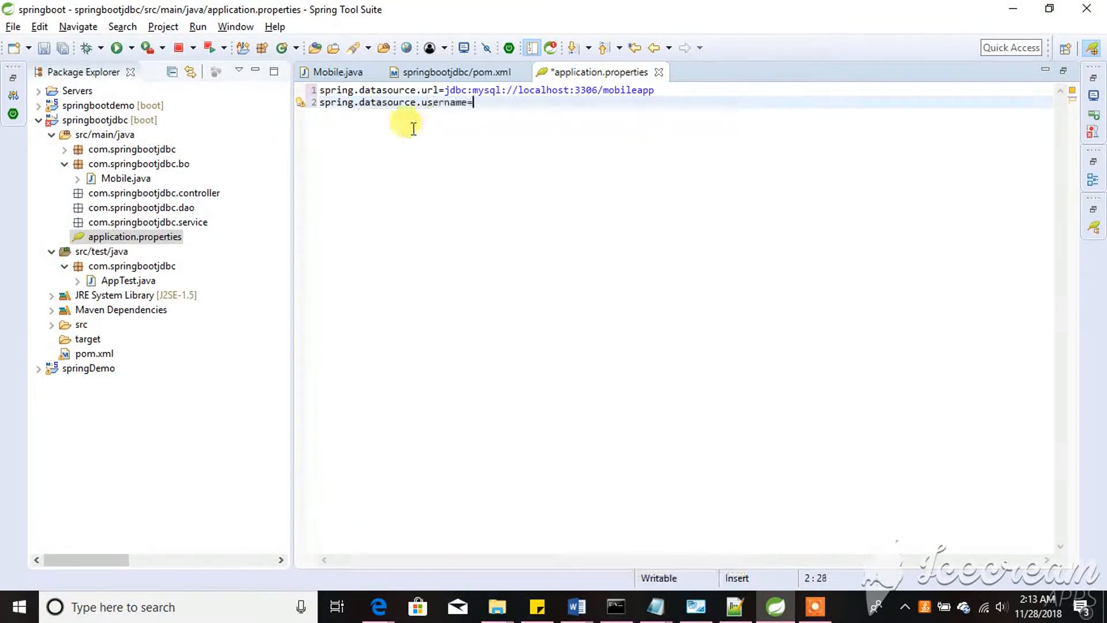
{"action": "type", "text": "r"}
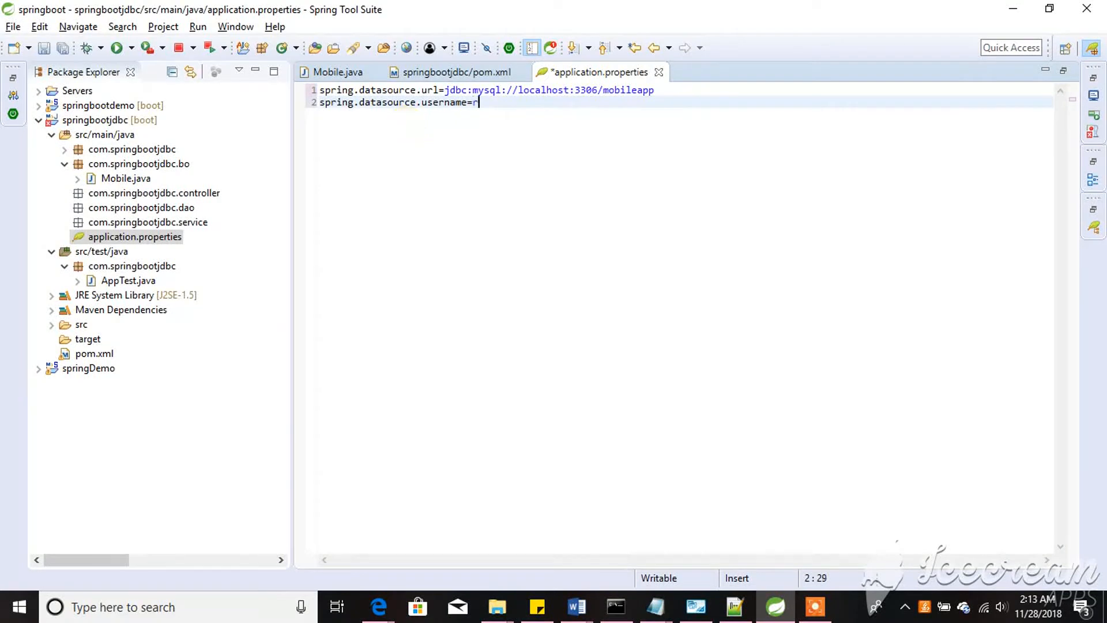
{"action": "type", "text": "oot"}
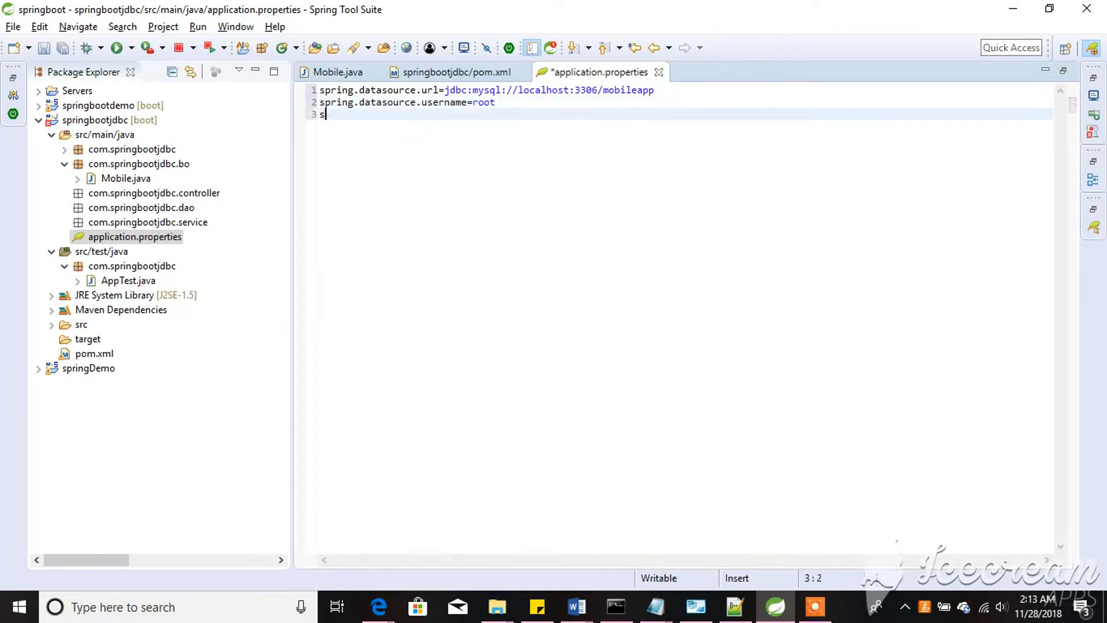
{"action": "type", "text": "pring"}
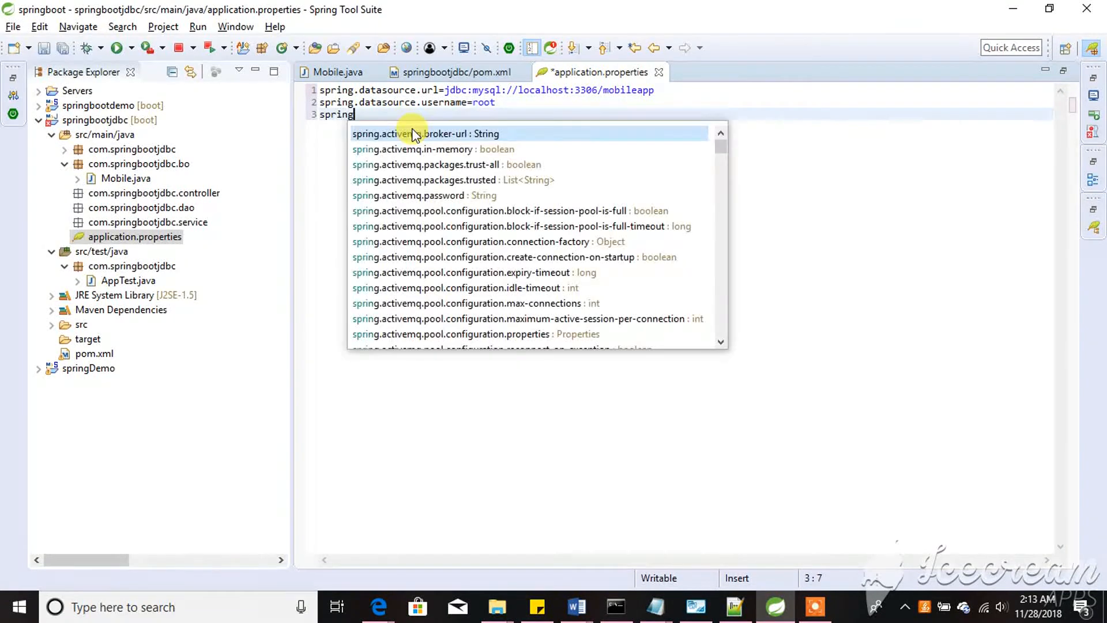
{"action": "type", "text": ".dataso"}
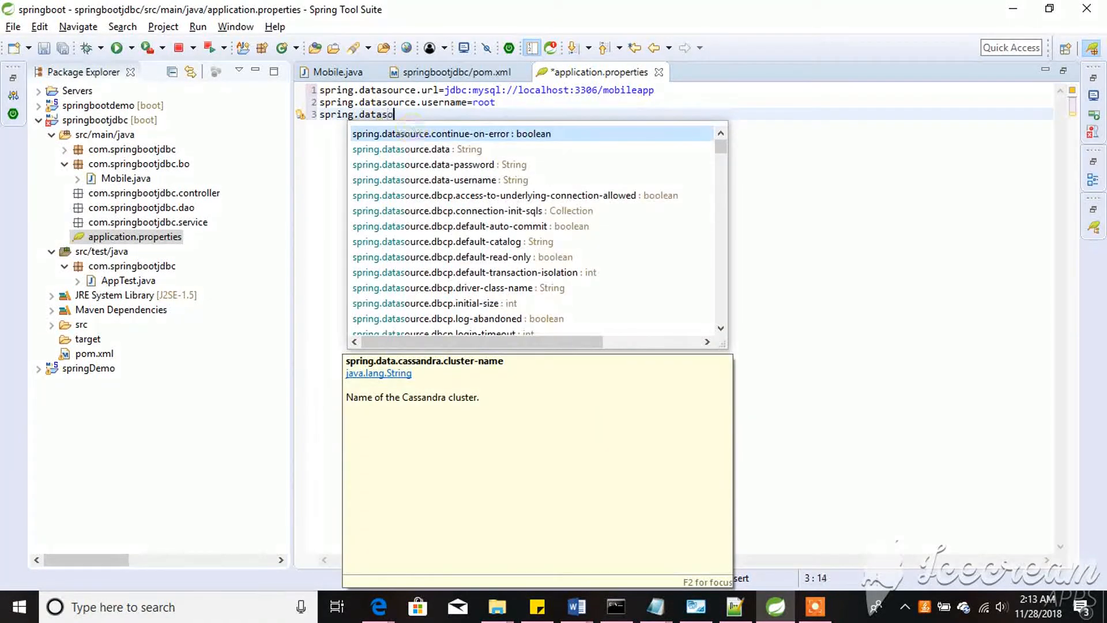
{"action": "type", "text": "password="}
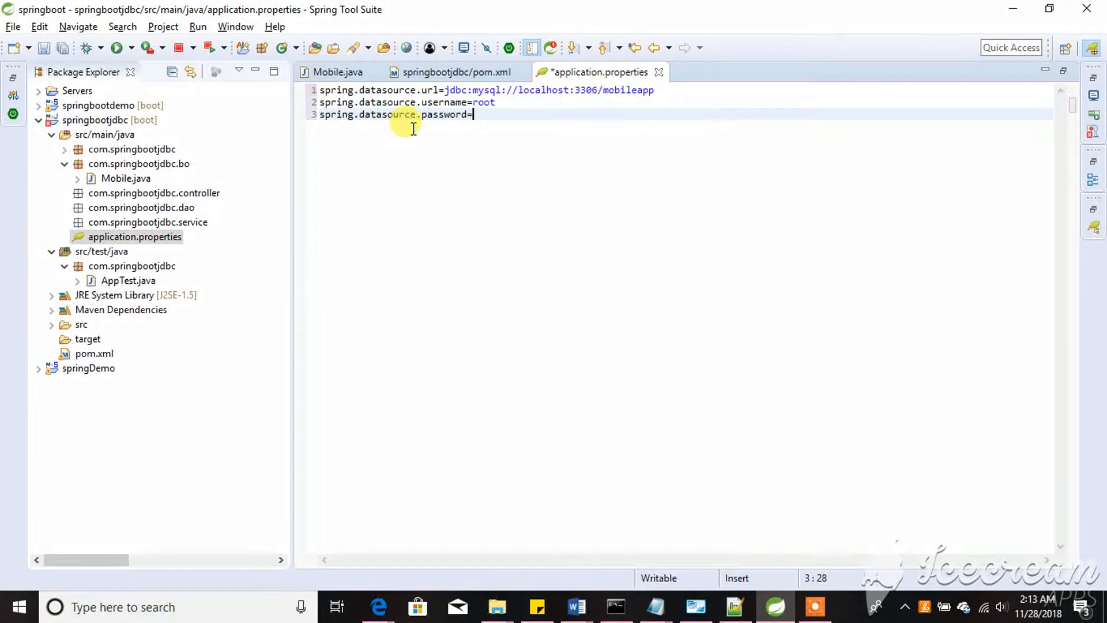
{"action": "type", "text": "root"}
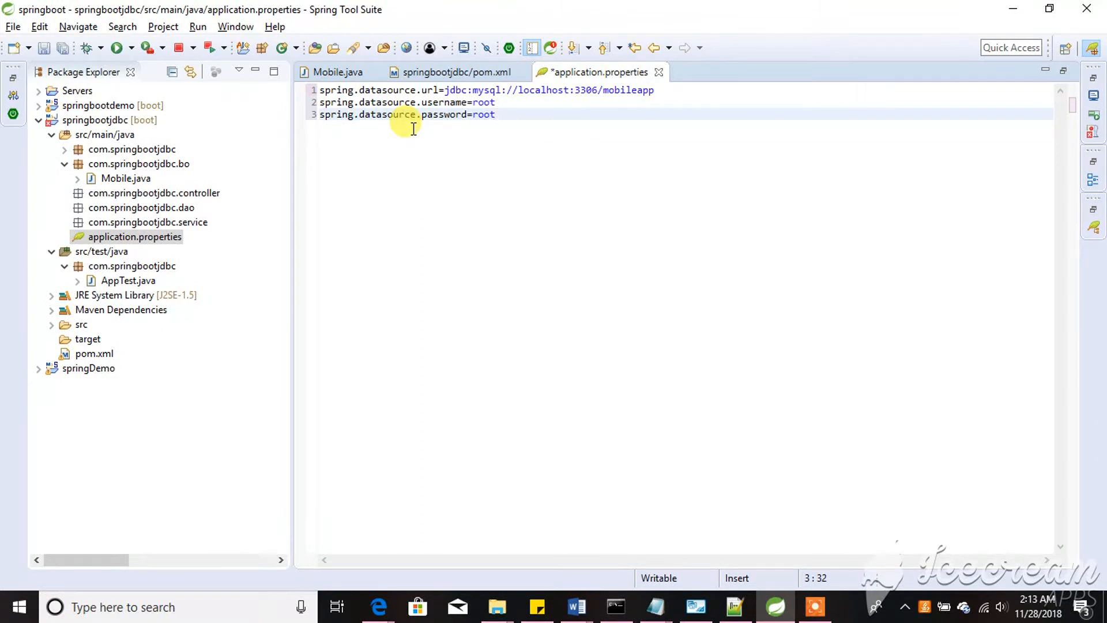
Add server.port=8090 as the fourth line and save the properties file
{"action": "key", "text": "Enter"}
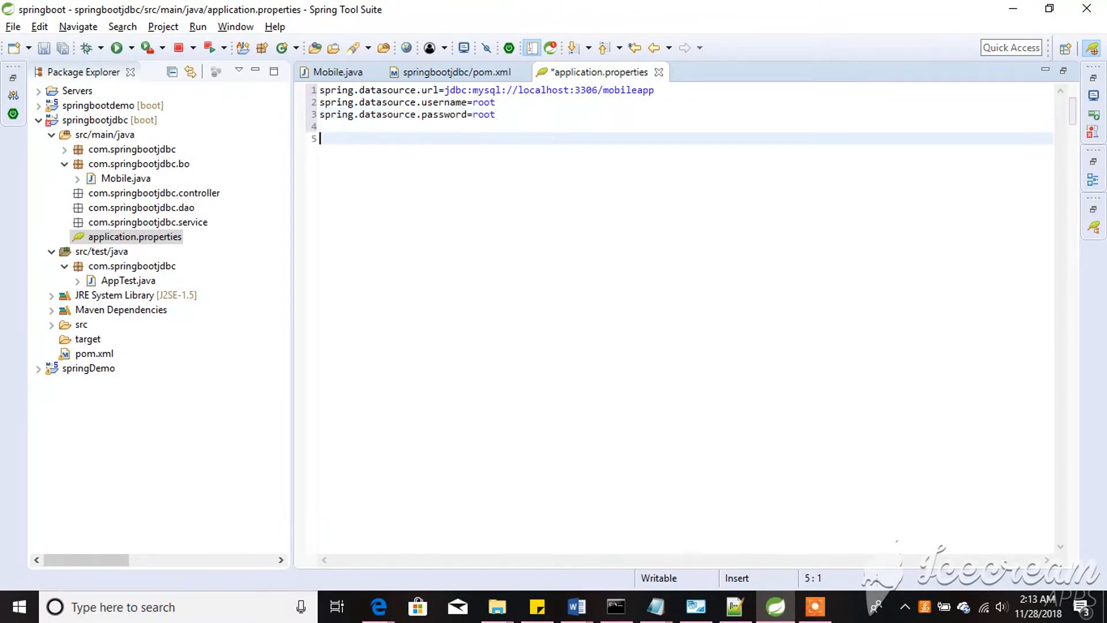
{"action": "key", "text": "backspace"}
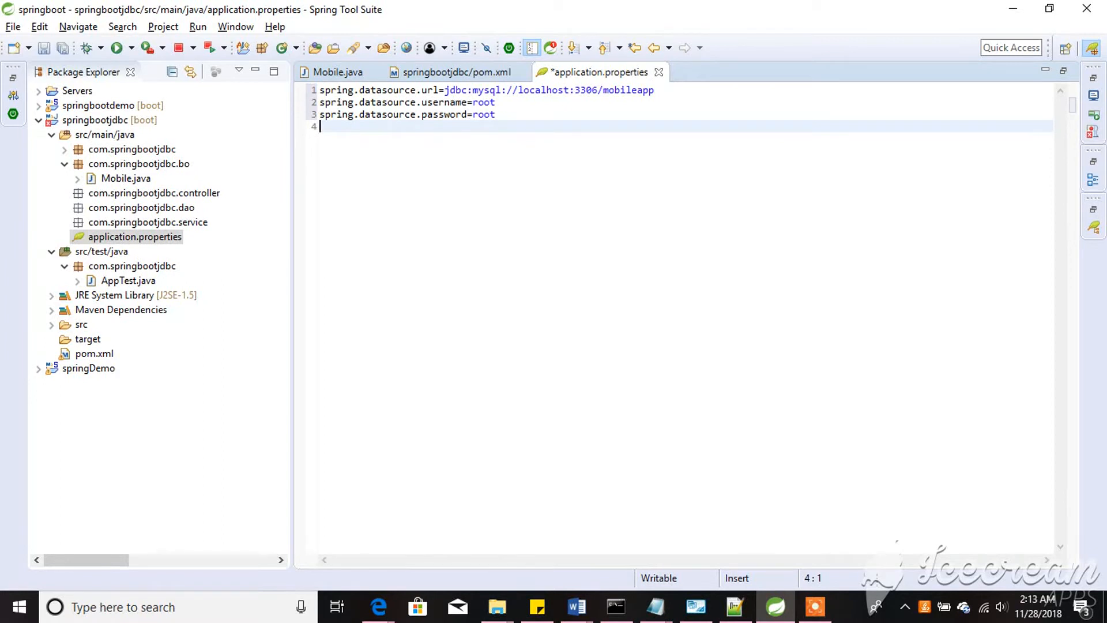
{"action": "type", "text": "server"}
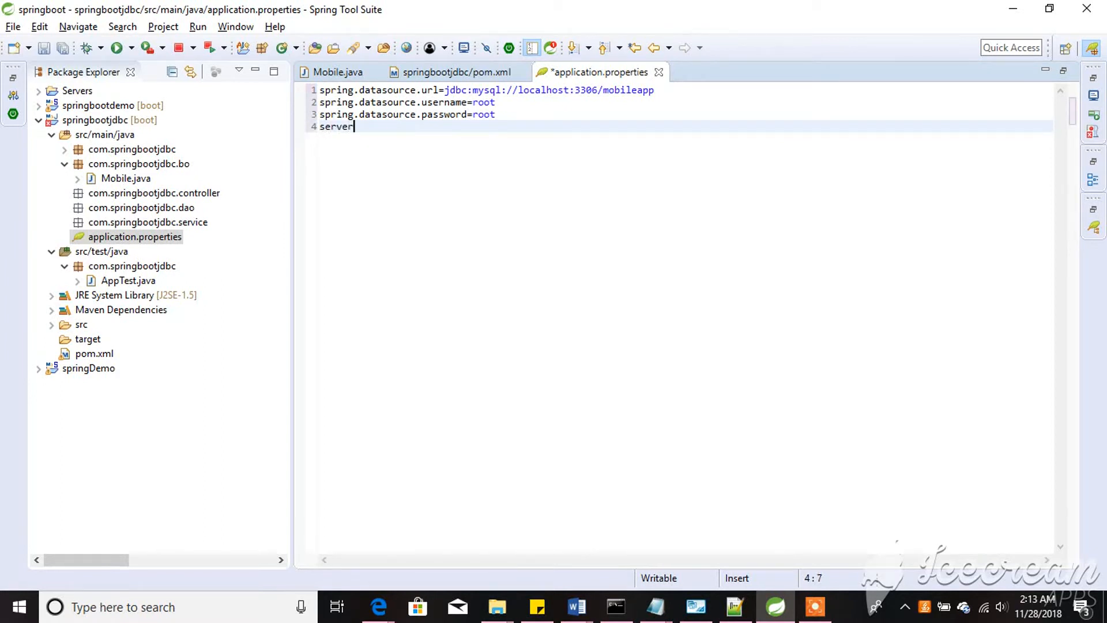
{"action": "type", "text": ".port="}
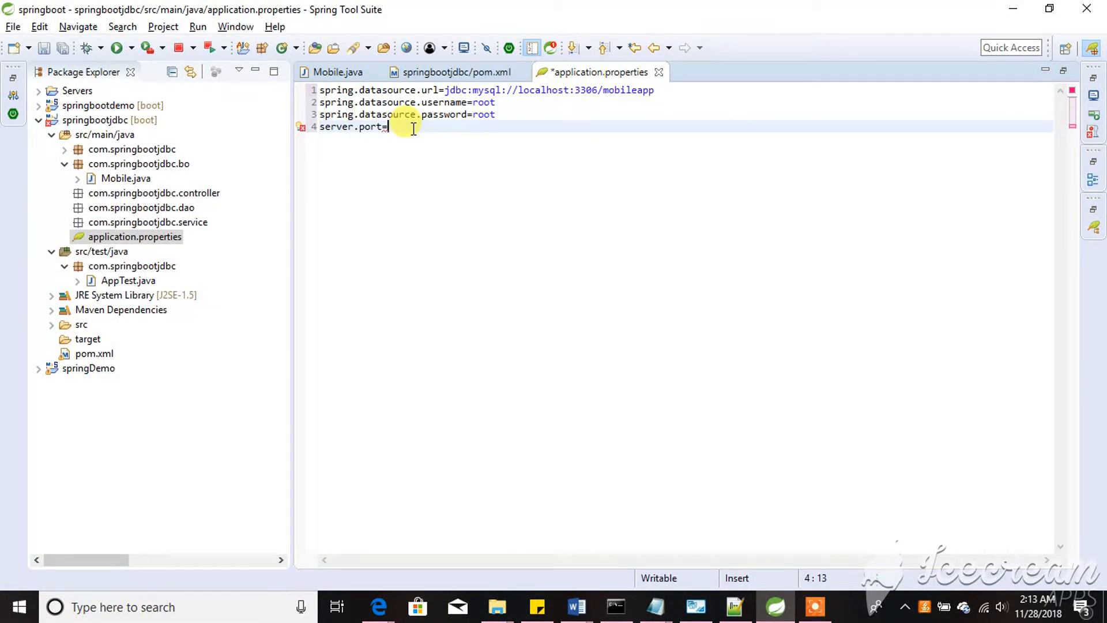
{"action": "type", "text": "8090"}
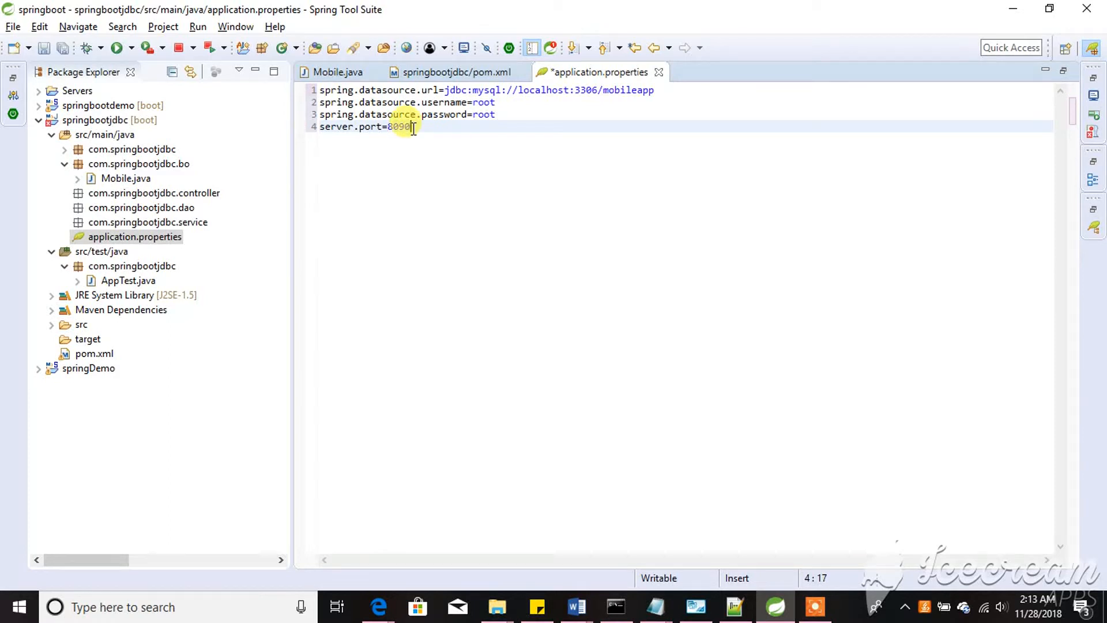
{"action": "key", "text": "ctrl+s"}
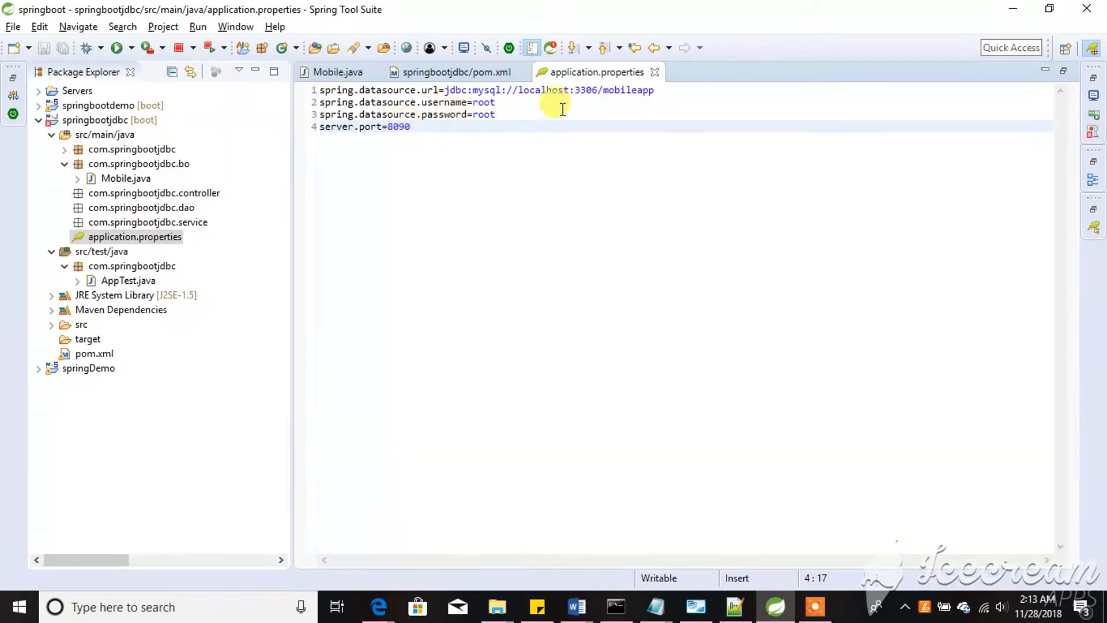
{"action": "mouse_move", "coordinate": [819, 596]}
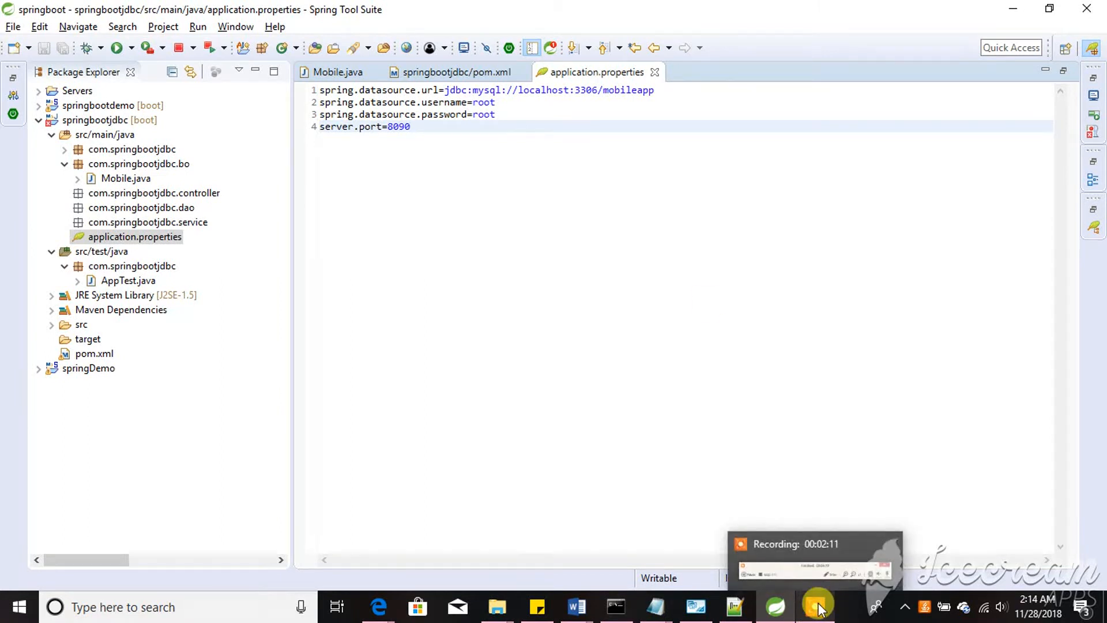
{"action": "mouse_move", "coordinate": [654, 71]}
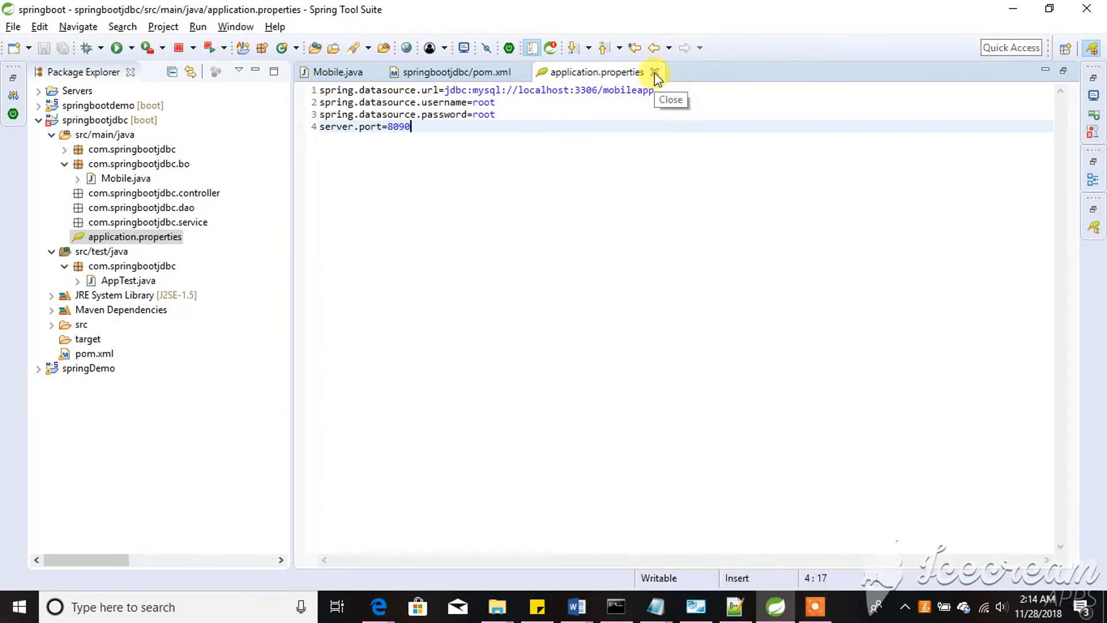
Close application.properties and create class MobileDao in the com.springbootjdbc.dao package
{"action": "left_click", "coordinate": [655, 72]}
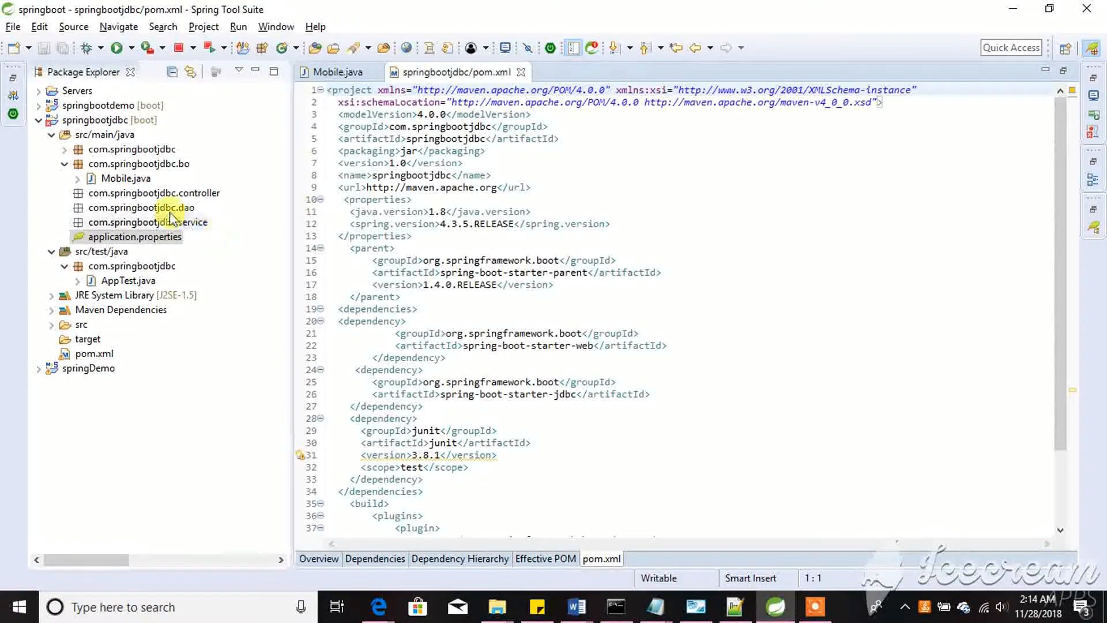
{"action": "left_click", "coordinate": [140, 208]}
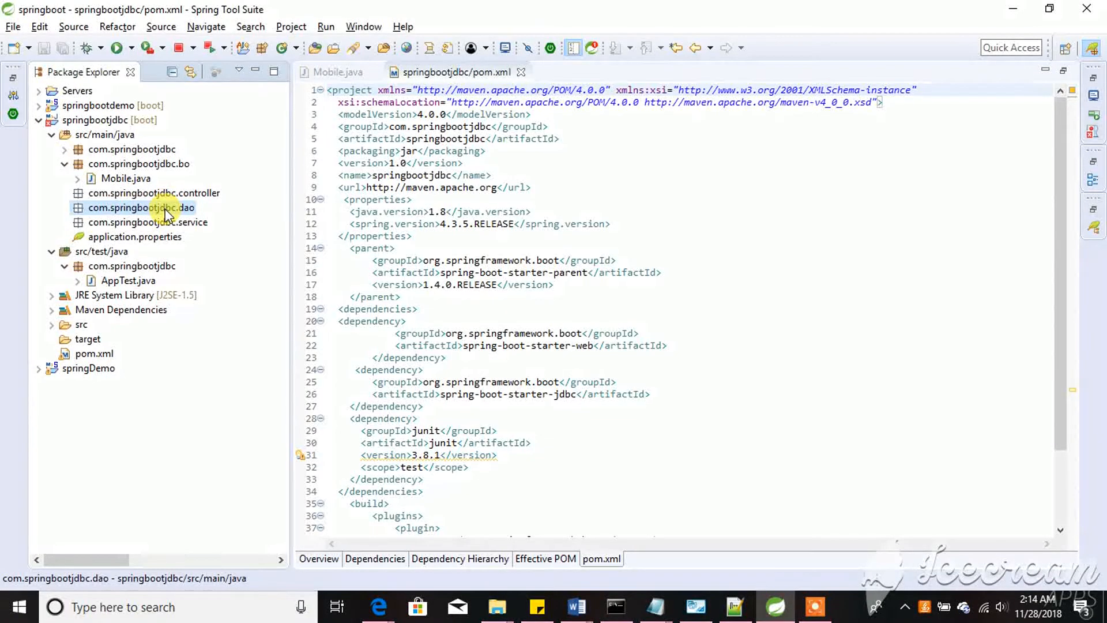
{"action": "right_click", "coordinate": [140, 207]}
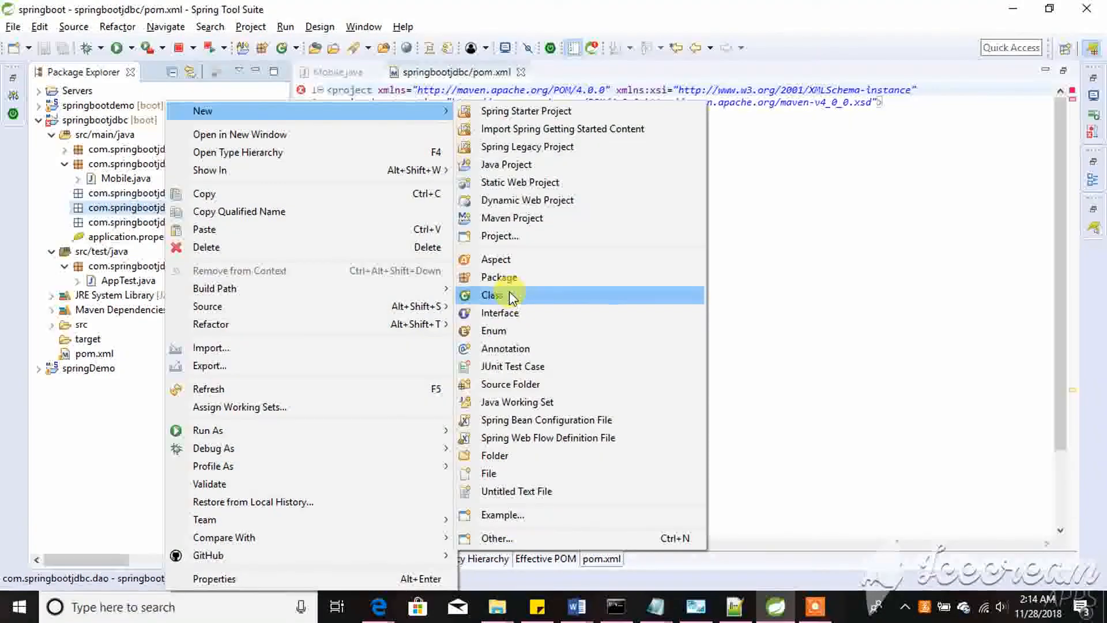
{"action": "left_click", "coordinate": [491, 294]}
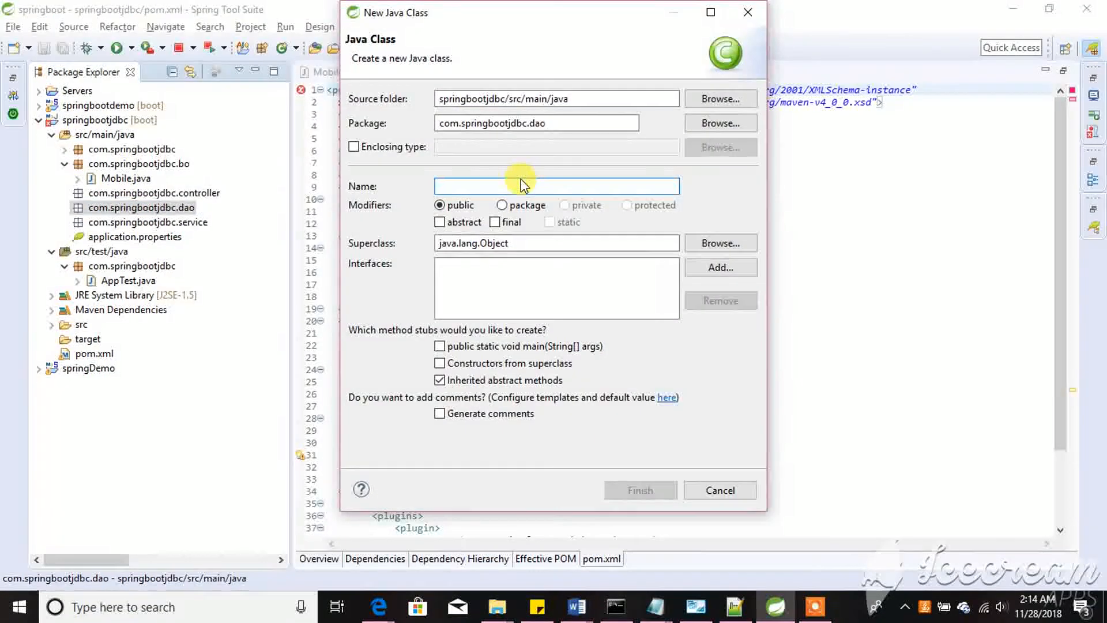
{"action": "type", "text": "MobileDao"}
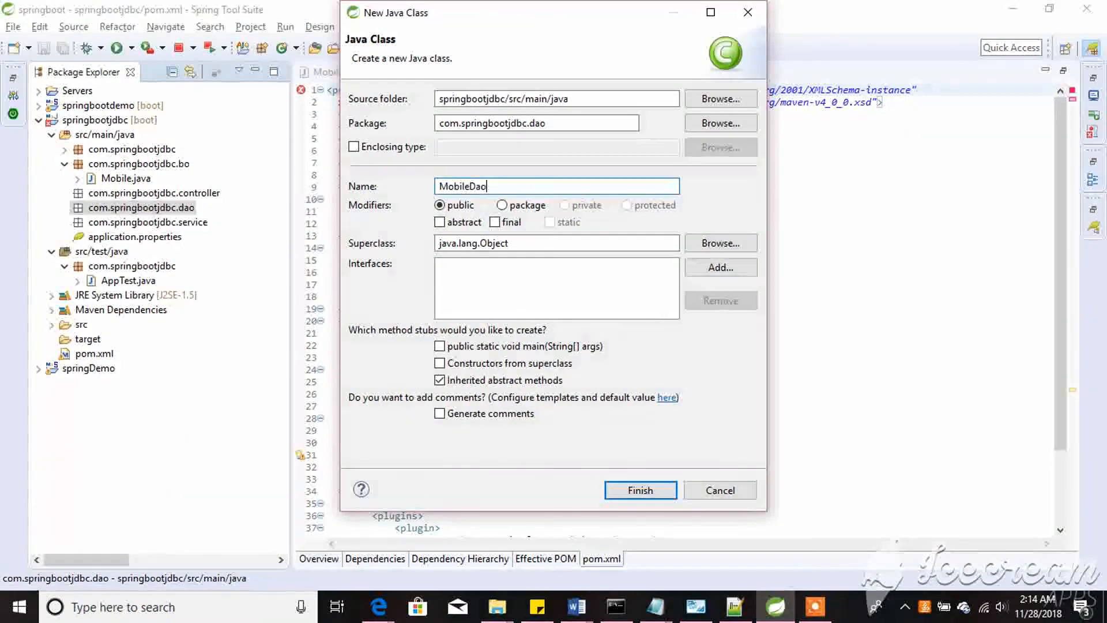
{"action": "left_click", "coordinate": [639, 490]}
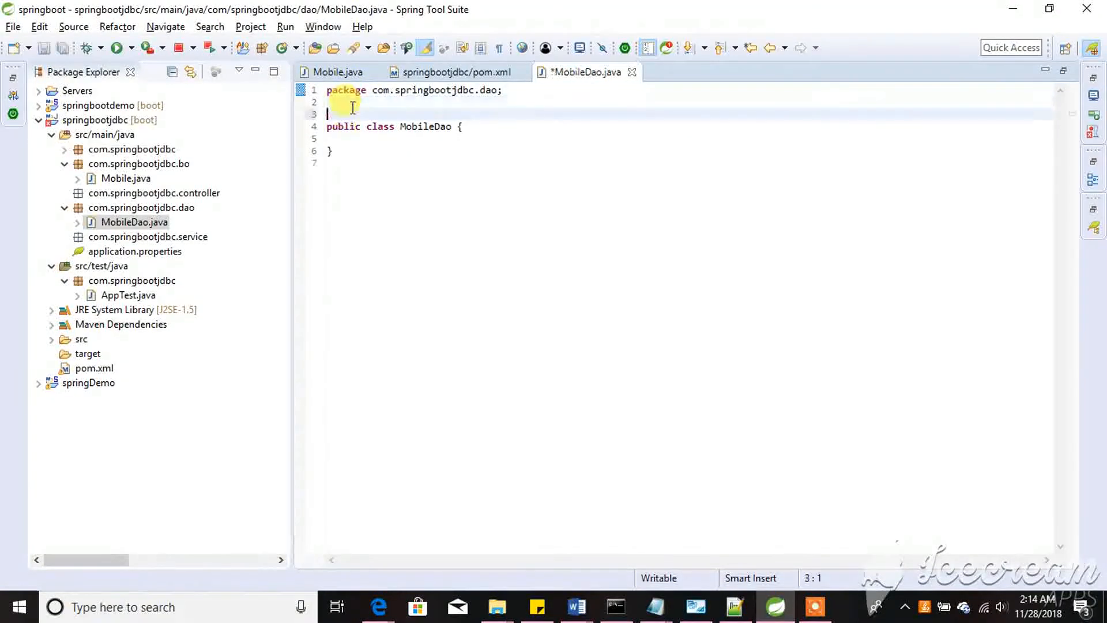
{"action": "type", "text": "@"}
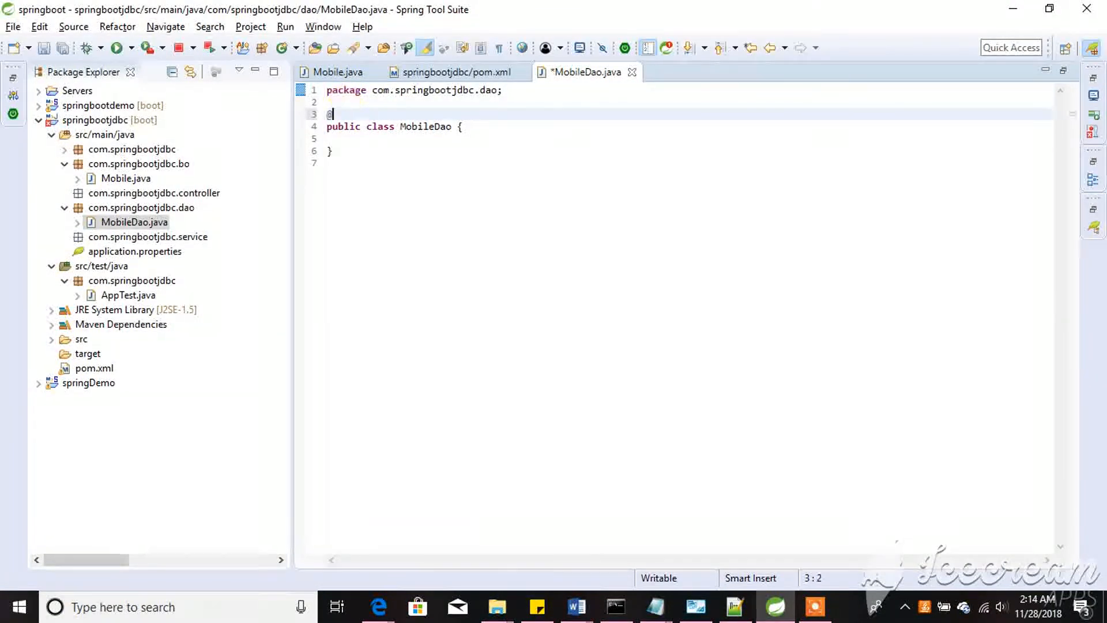
{"action": "type", "text": "Repo"}
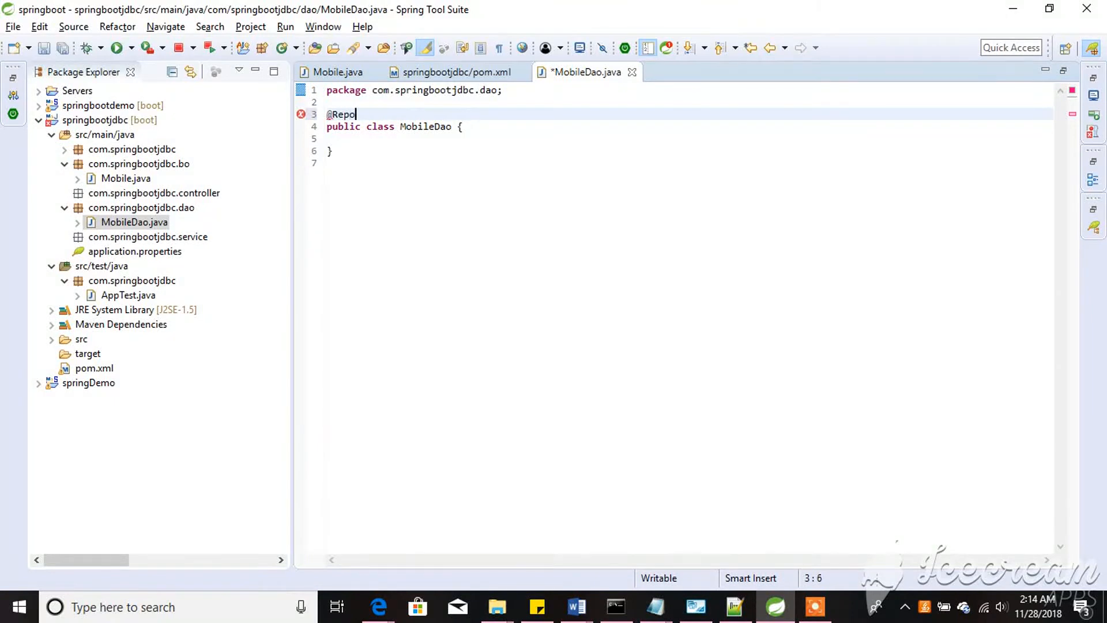
{"action": "type", "text": "sitory"}
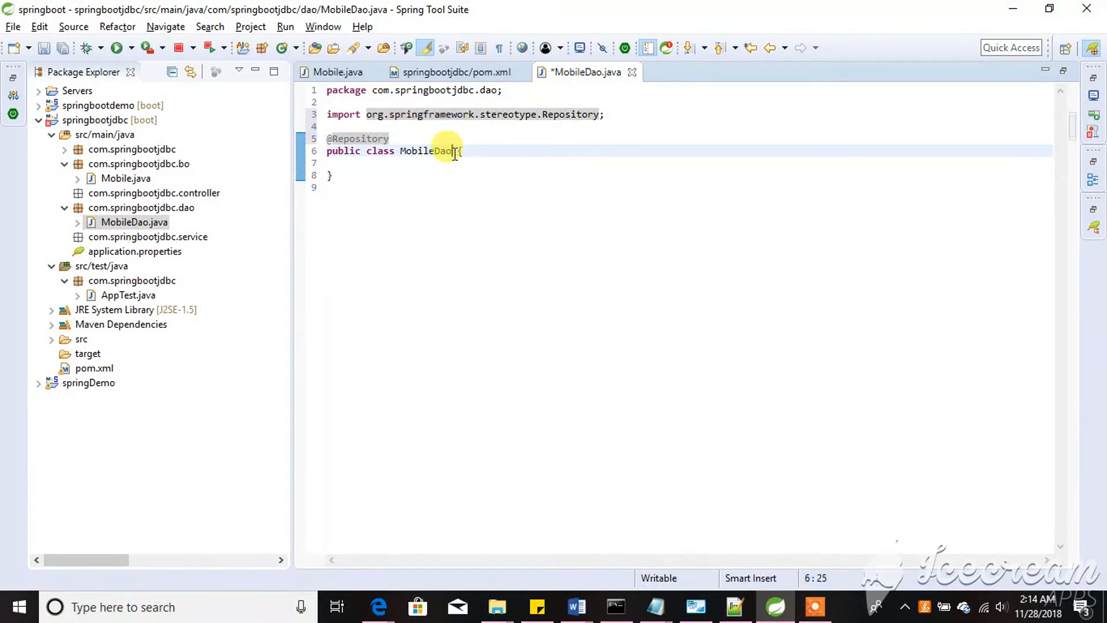
{"action": "double_click", "coordinate": [427, 149]}
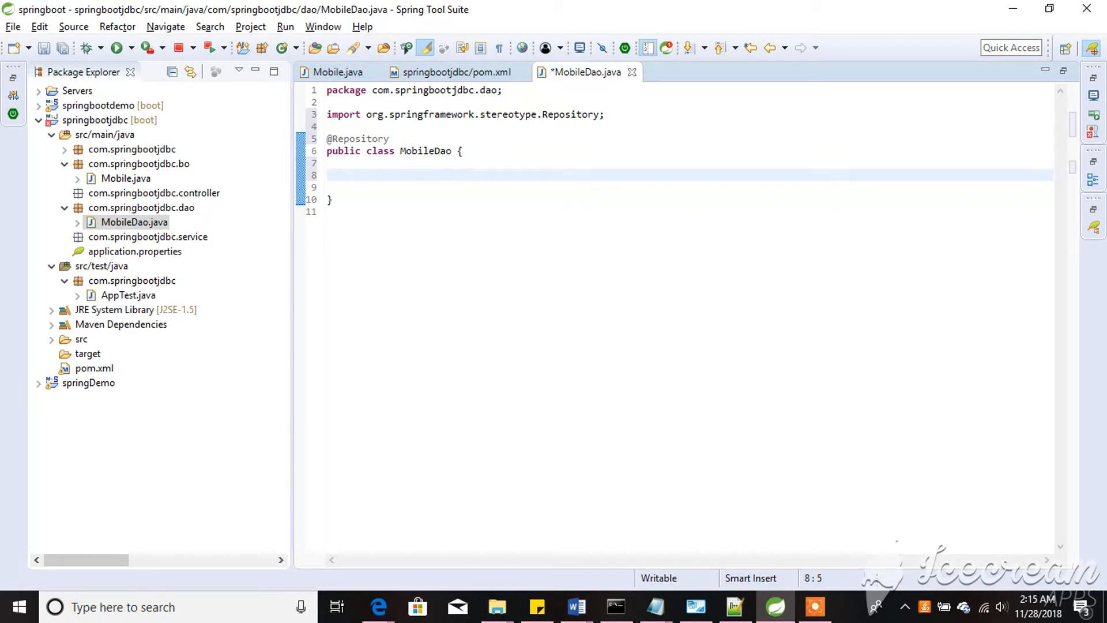
Declare a JdbcTemplate jdbcTemplate field, importing org.springframework.jdbc.core.JdbcTemplate via completion
{"action": "type", "text": "Jdbc"}
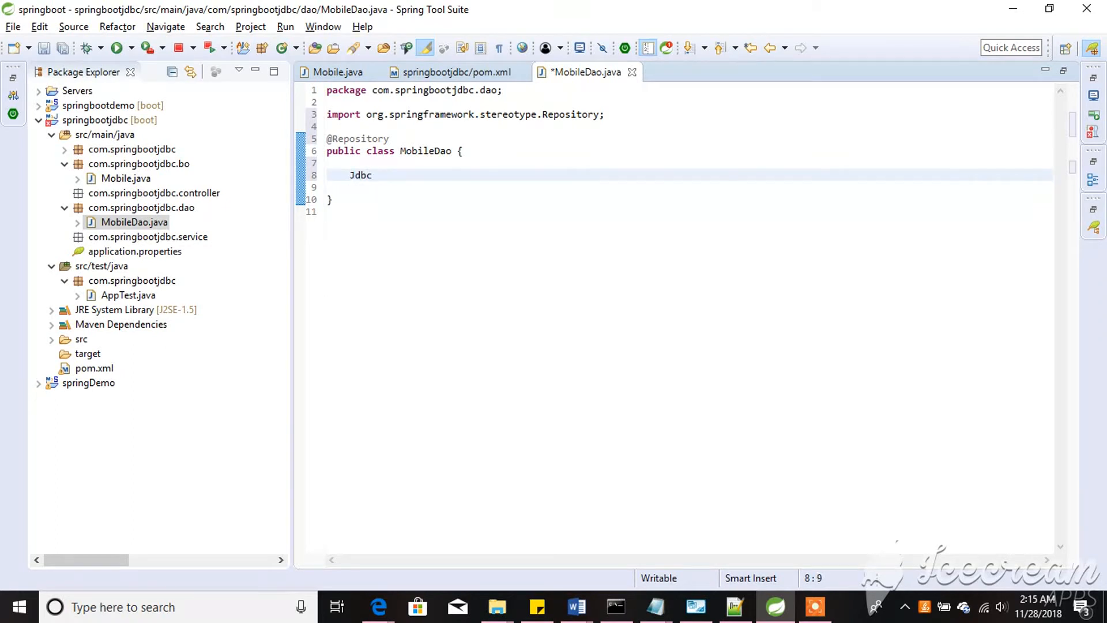
{"action": "type", "text": "Template"}
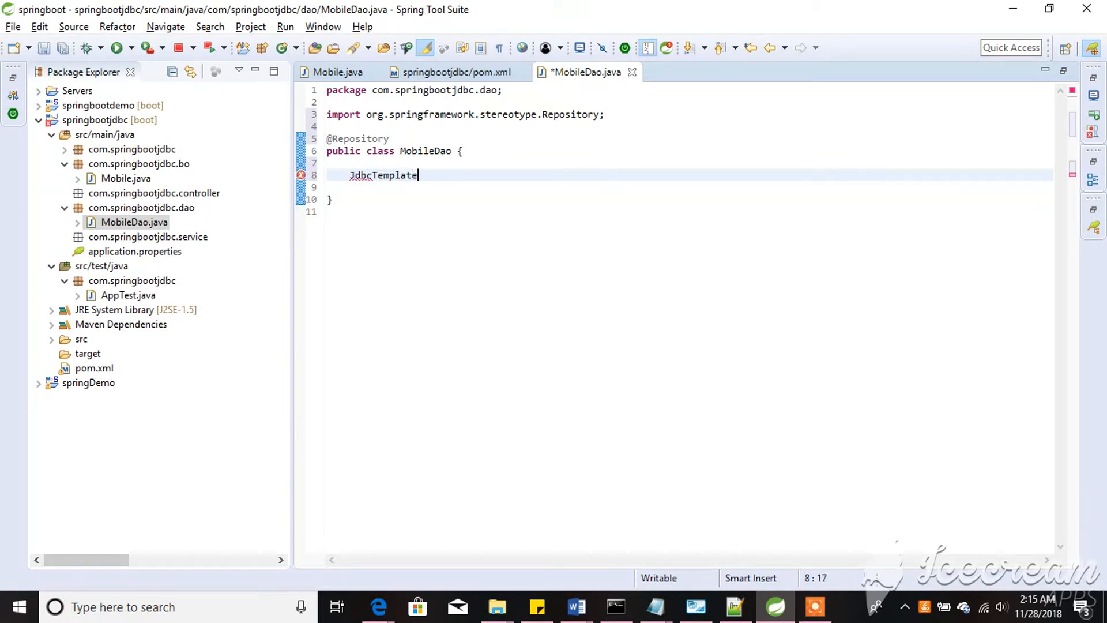
{"action": "key", "text": "ctrl+space"}
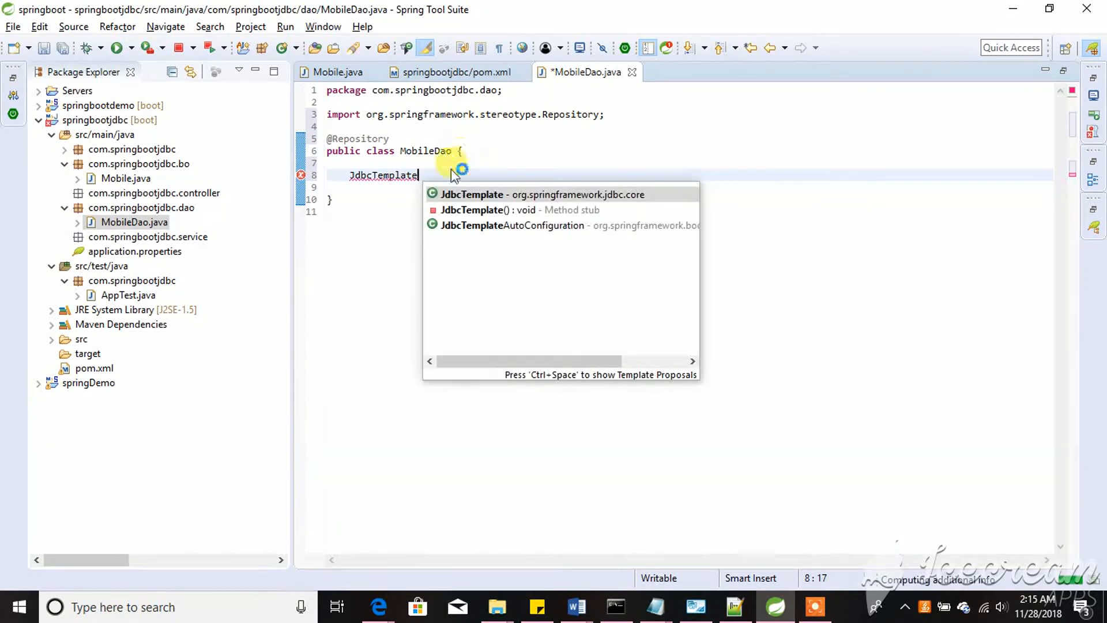
{"action": "left_click", "coordinate": [471, 194]}
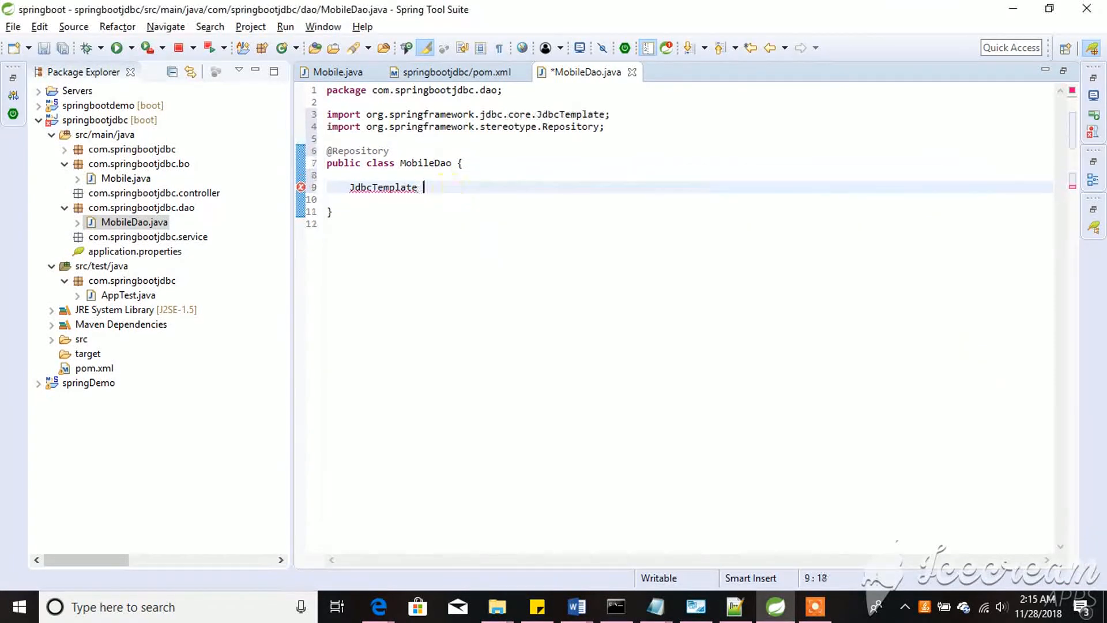
{"action": "type", "text": "jdbcT"}
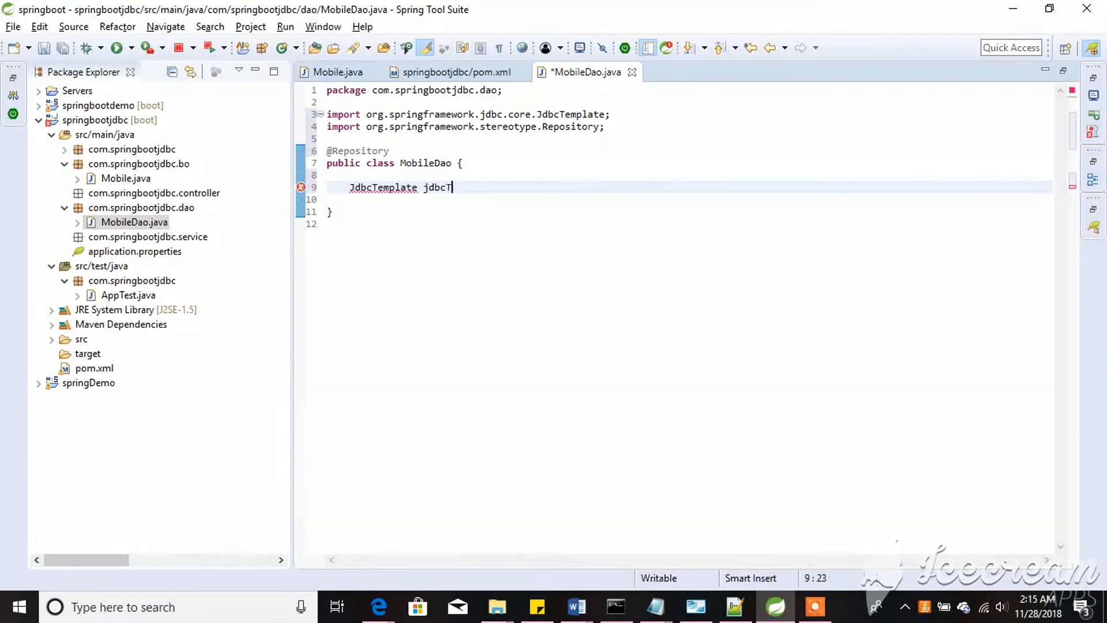
{"action": "type", "text": "emplate;"}
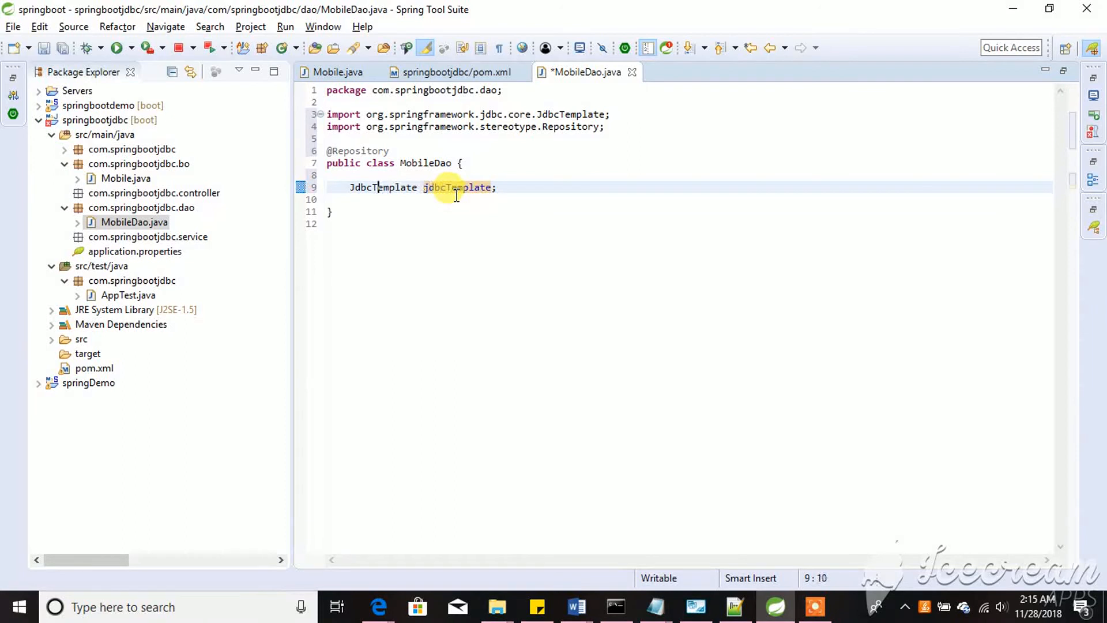
{"action": "left_click", "coordinate": [354, 187]}
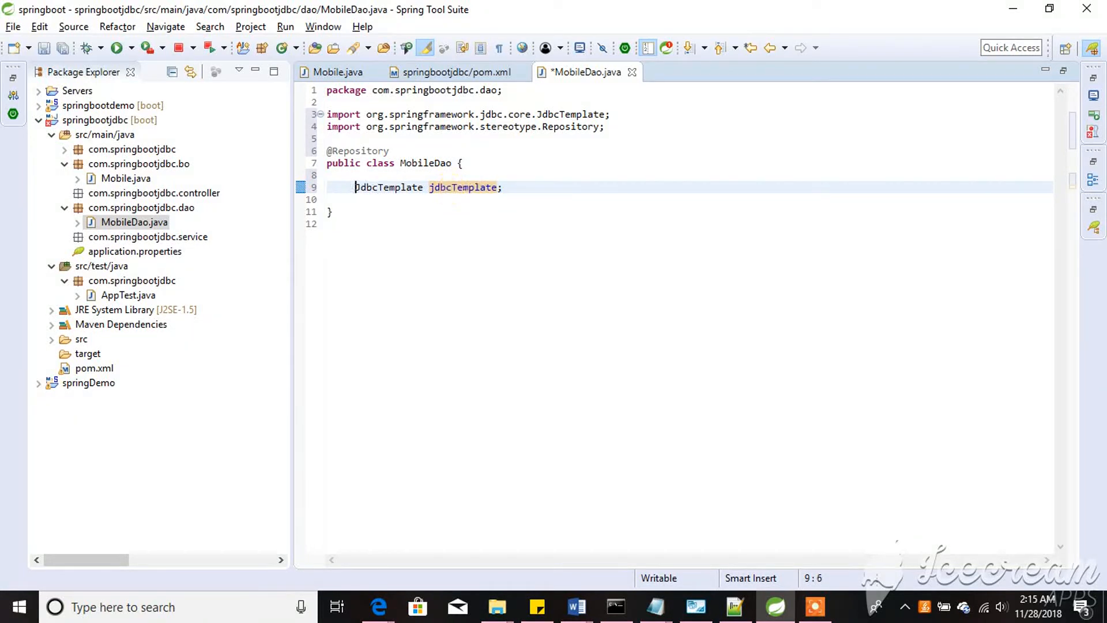
{"action": "type", "text": "pro"}
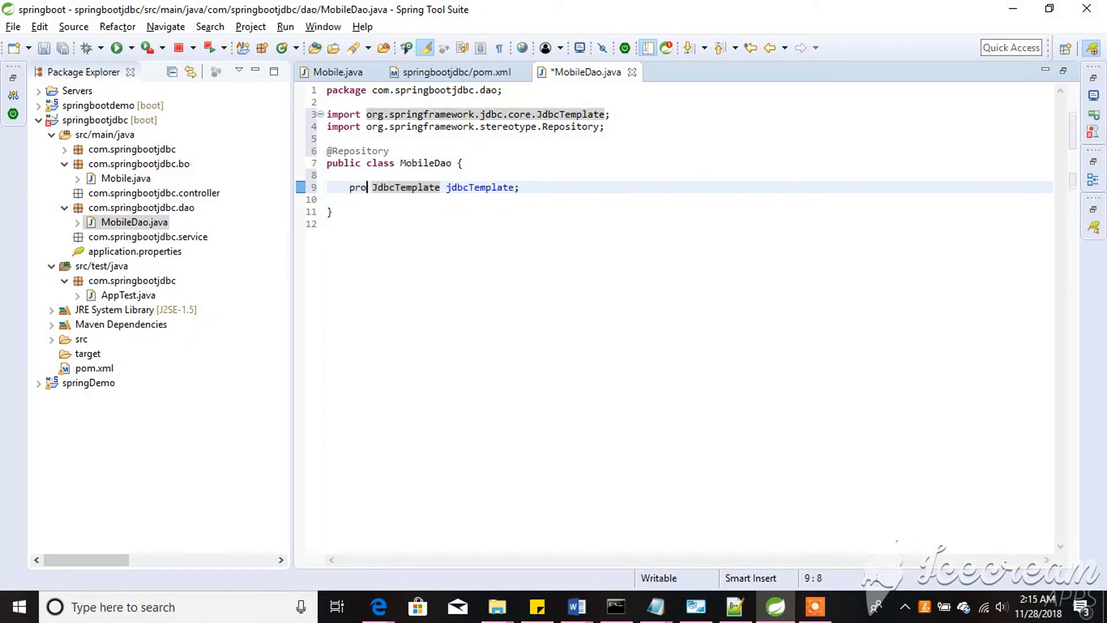
{"action": "type", "text": "tected"}
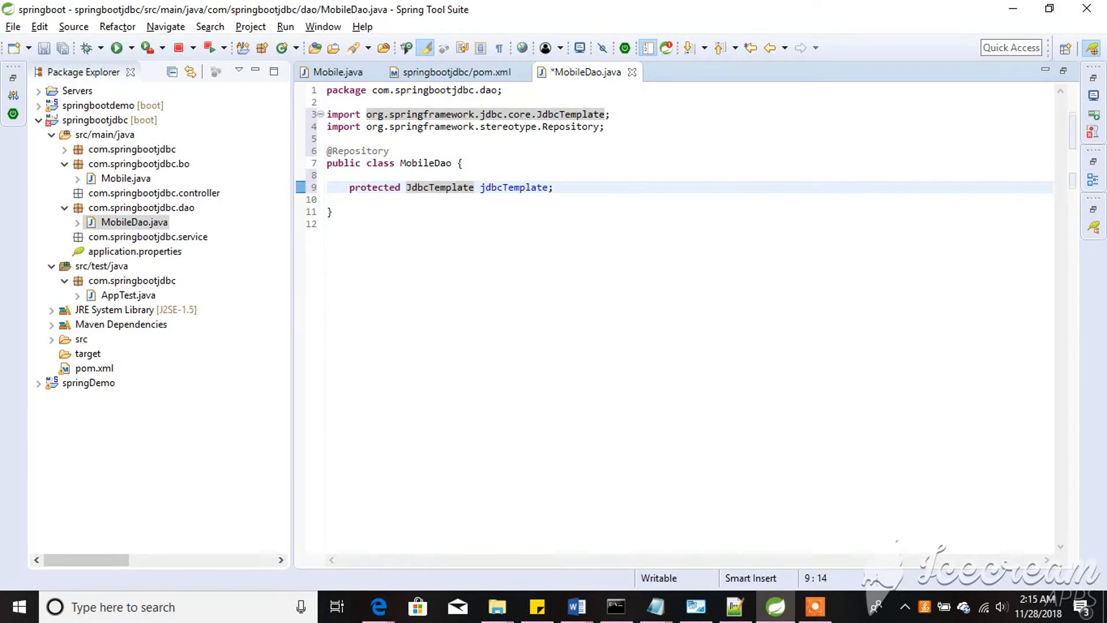
{"action": "key", "text": "Enter"}
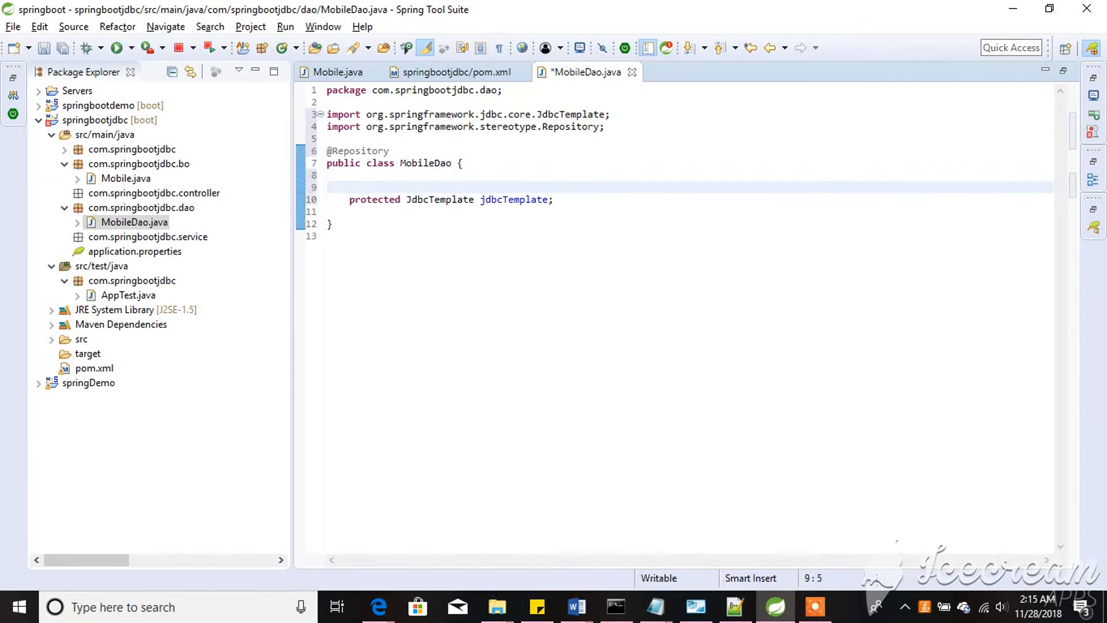
{"action": "type", "text": "@A"}
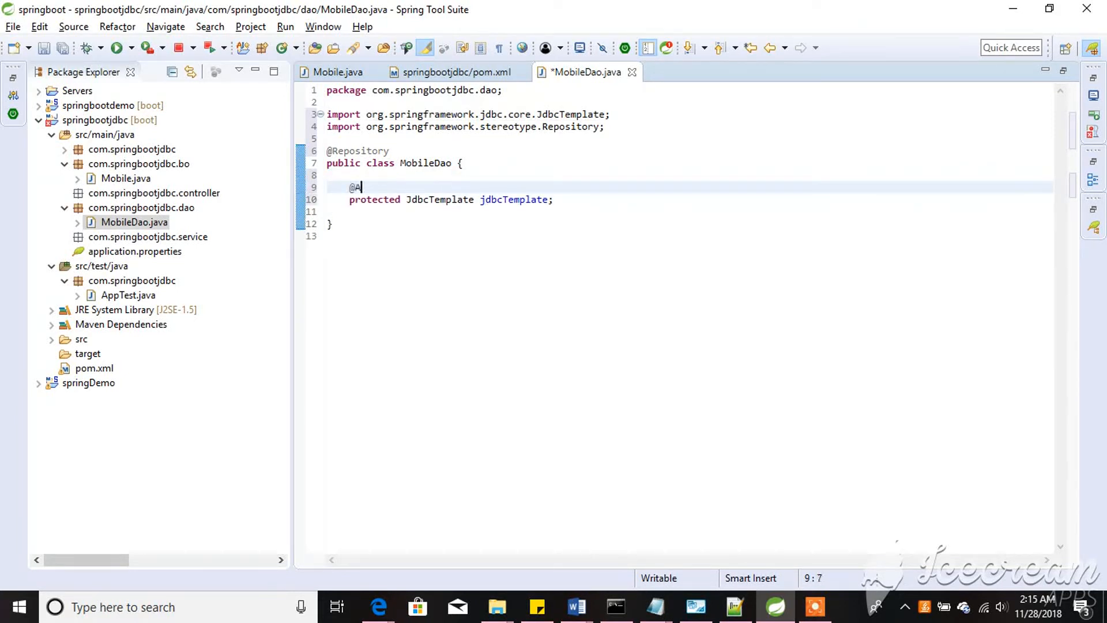
{"action": "type", "text": "uto"}
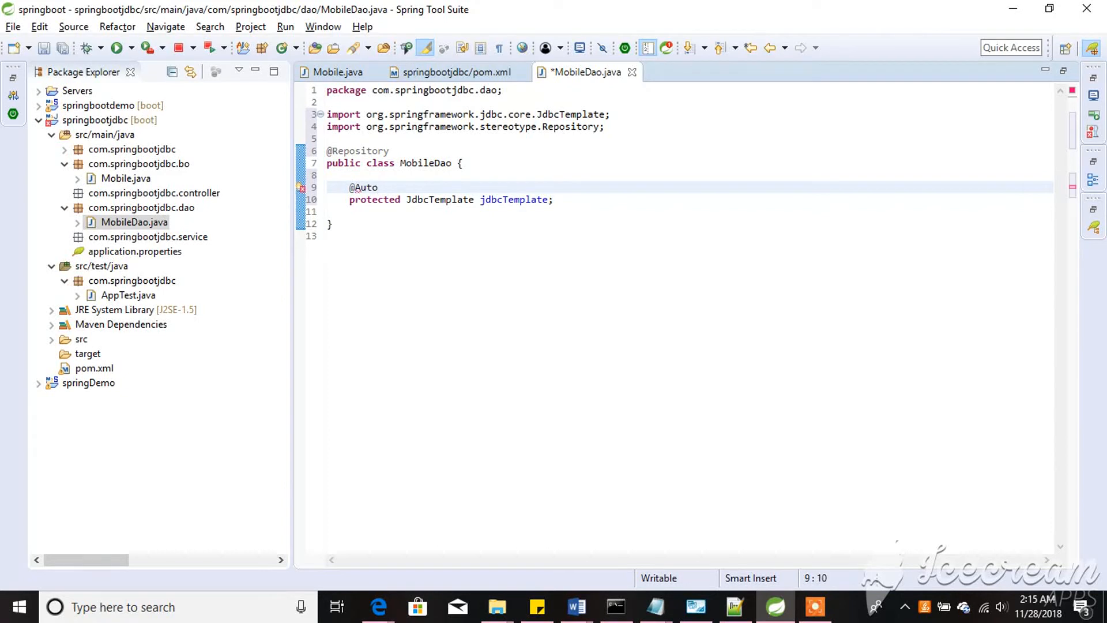
{"action": "type", "text": "wired"}
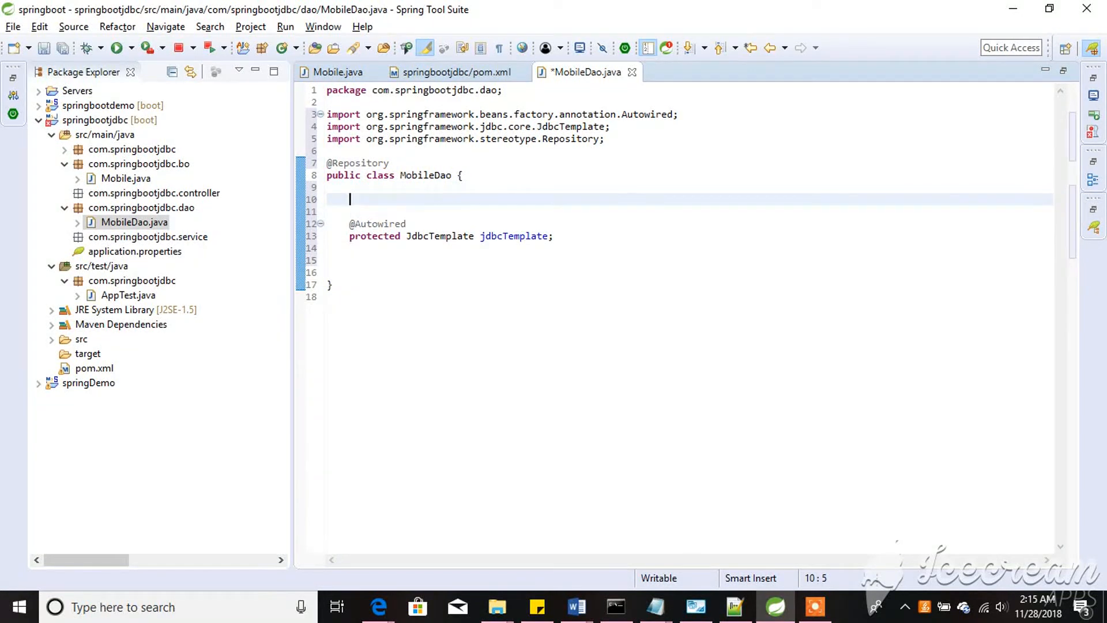
Begin a public final static String declaration above the field
{"action": "type", "text": "public final"}
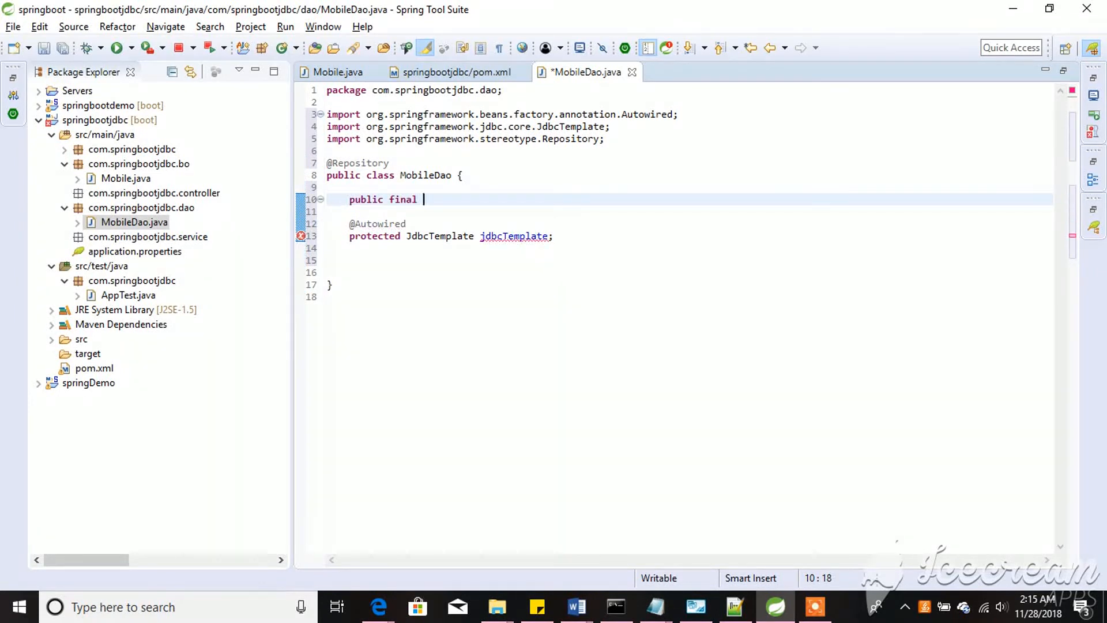
{"action": "type", "text": "Stat"}
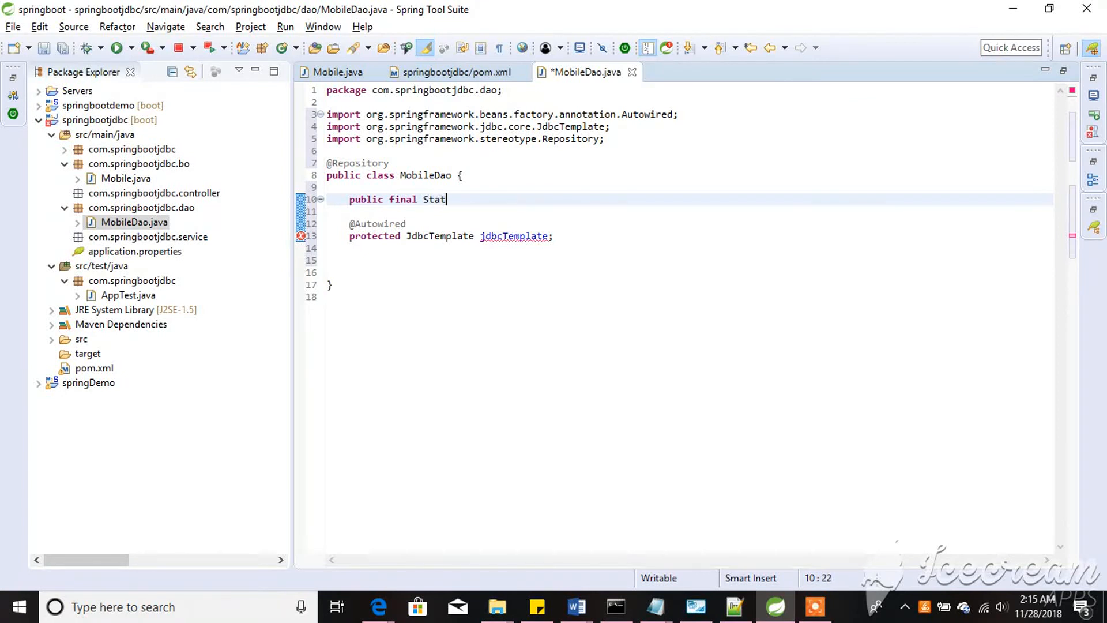
{"action": "type", "text": "c"}
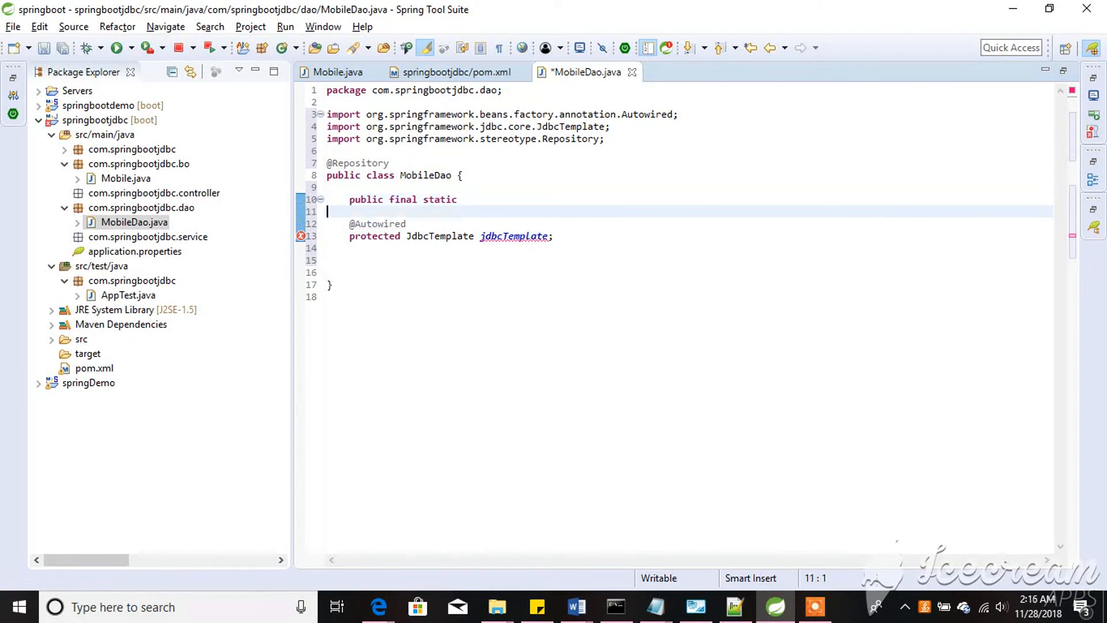
{"action": "type", "text": "S"}
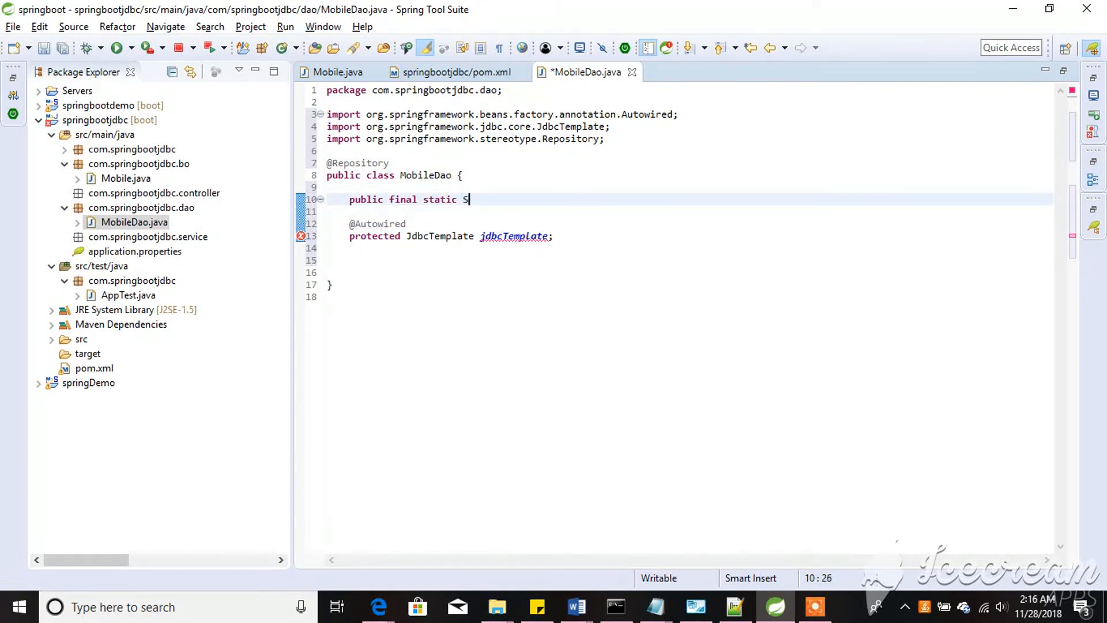
{"action": "type", "text": "tring"}
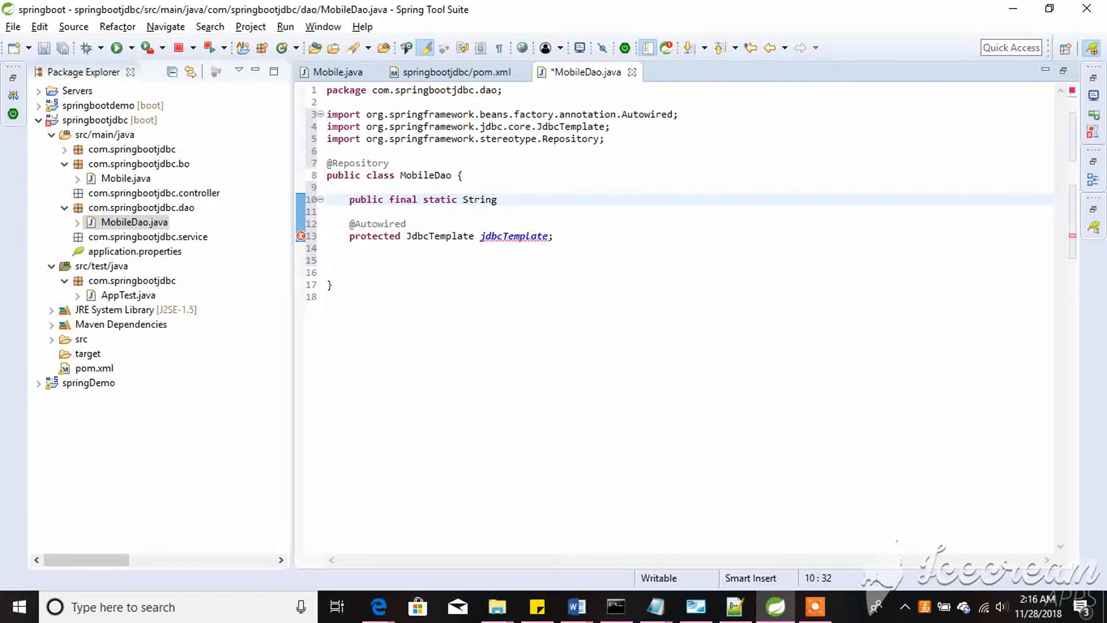
{"action": "left_click", "coordinate": [502, 200]}
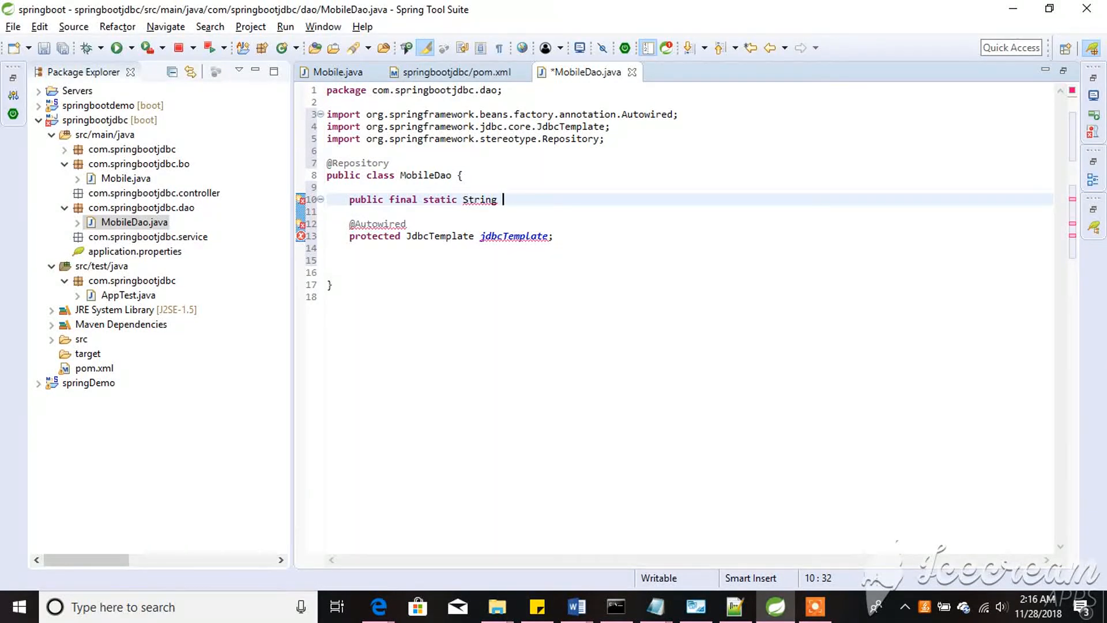
Name it query with value "select * from mobile" and save MobileDao
{"action": "type", "text": "query"}
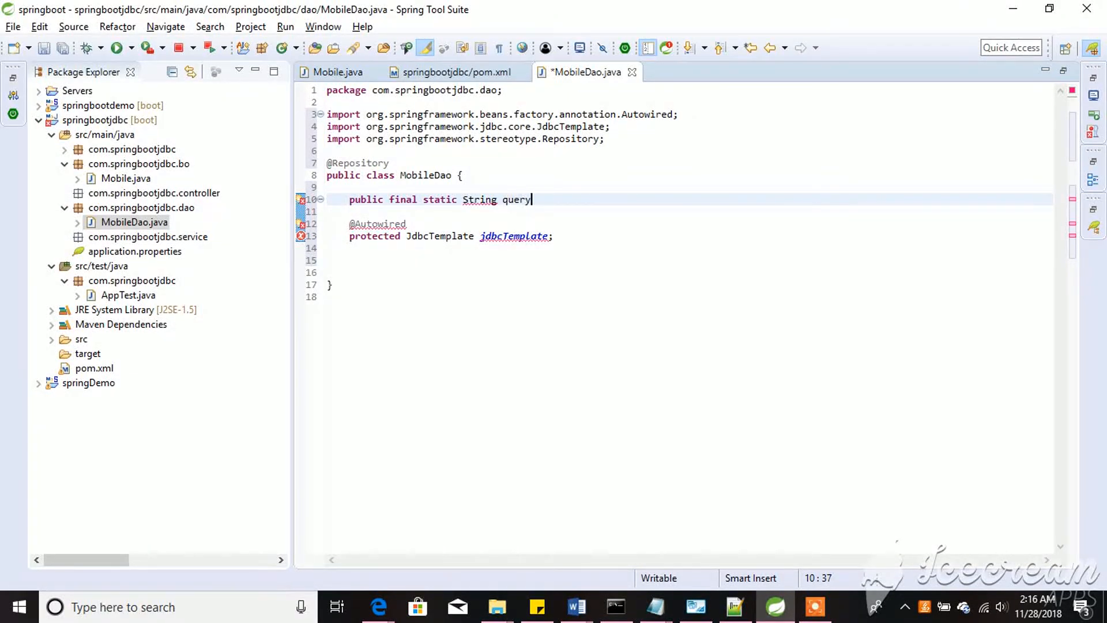
{"action": "type", "text": "=\"\";"}
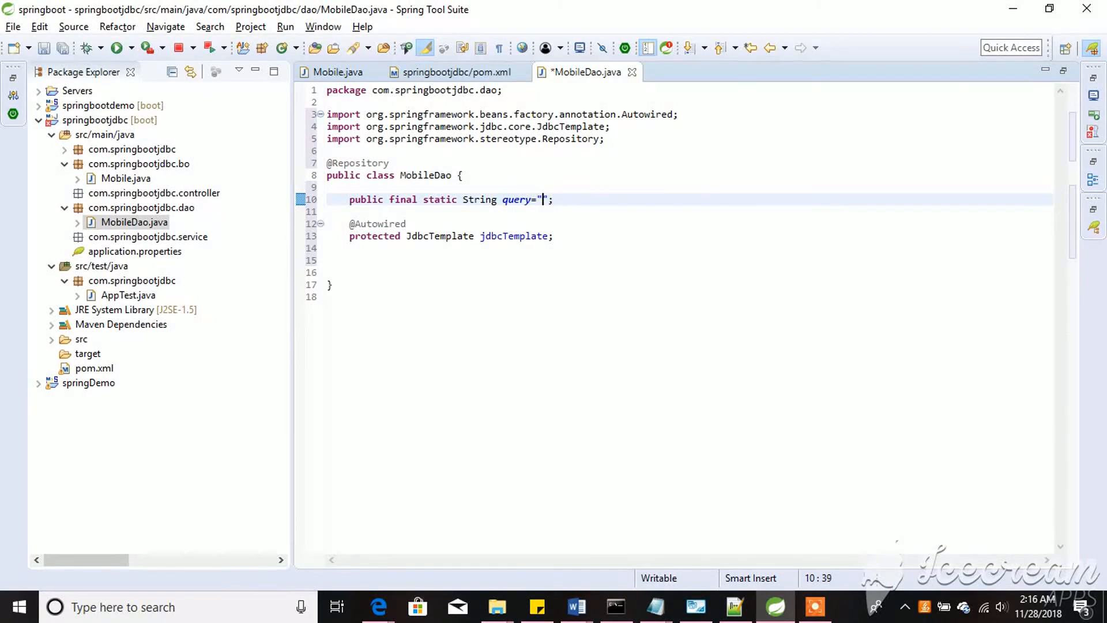
{"action": "type", "text": "select"}
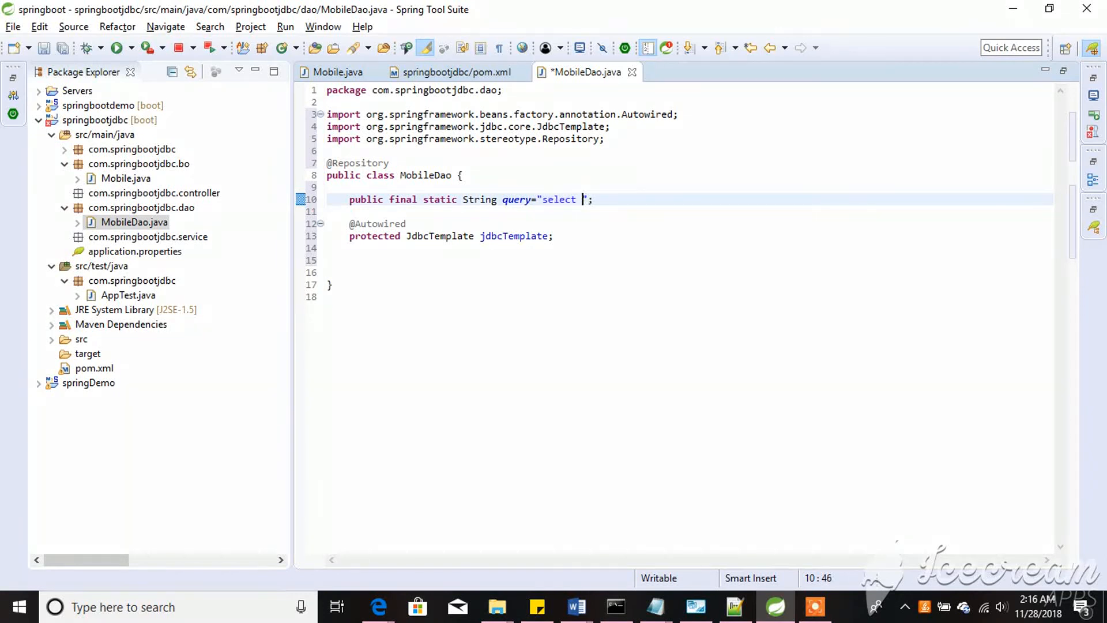
{"action": "type", "text": "*"}
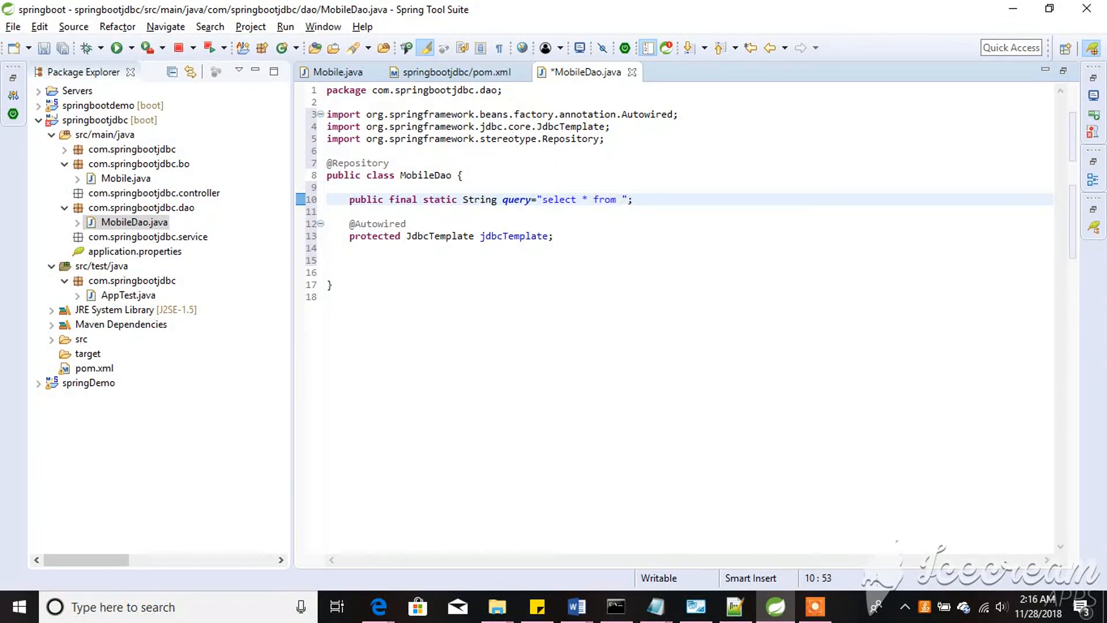
{"action": "type", "text": "mobile"}
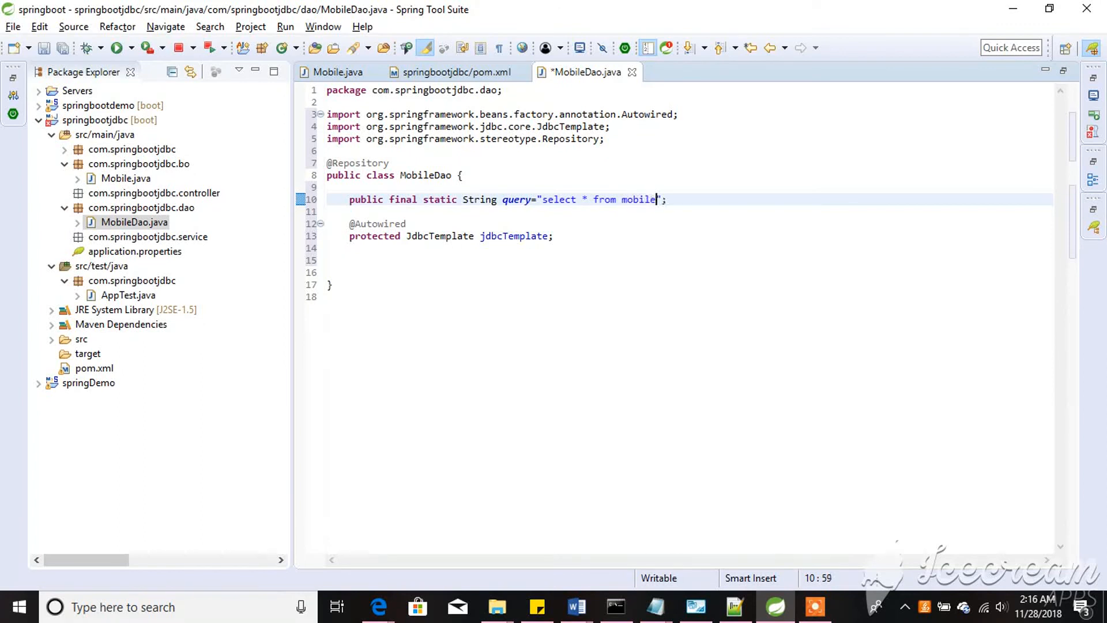
{"action": "key", "text": "ctrl+s"}
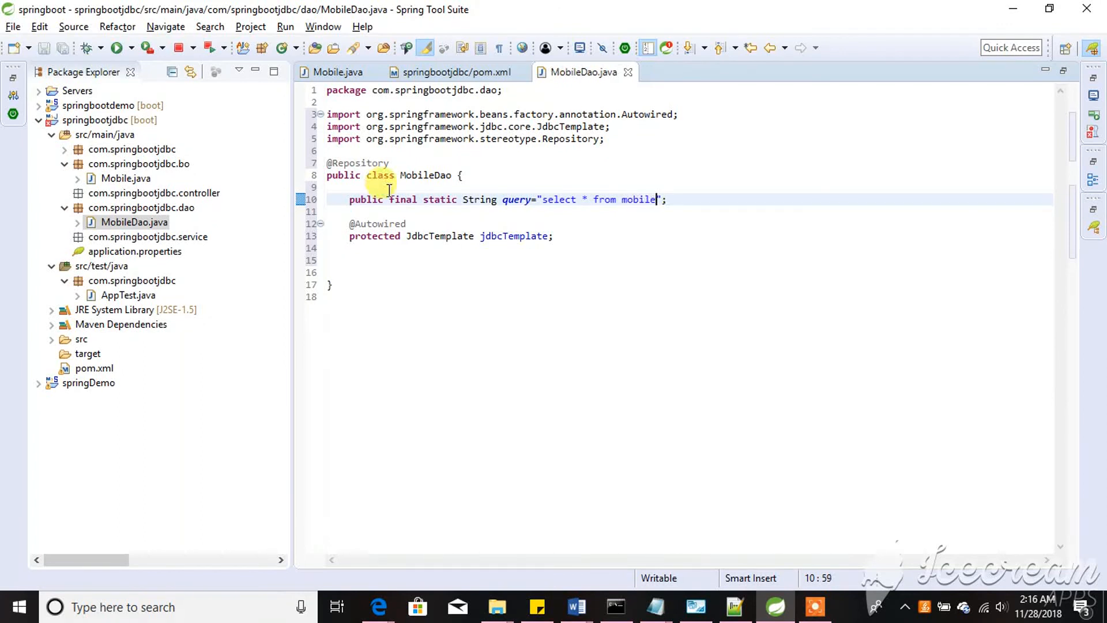